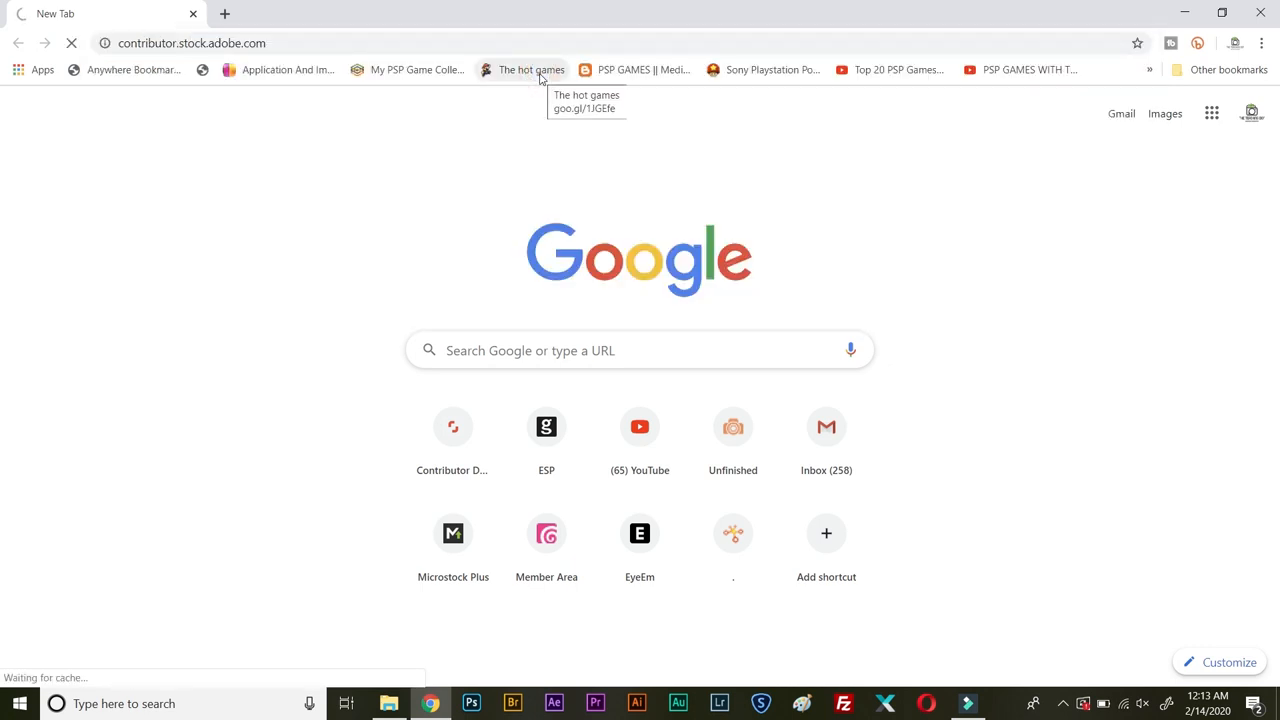
# - Load contributor.stock.adobe.com to show the dashboard with downloads, earnings and 12-week trend
pyautogui.click(452, 428)
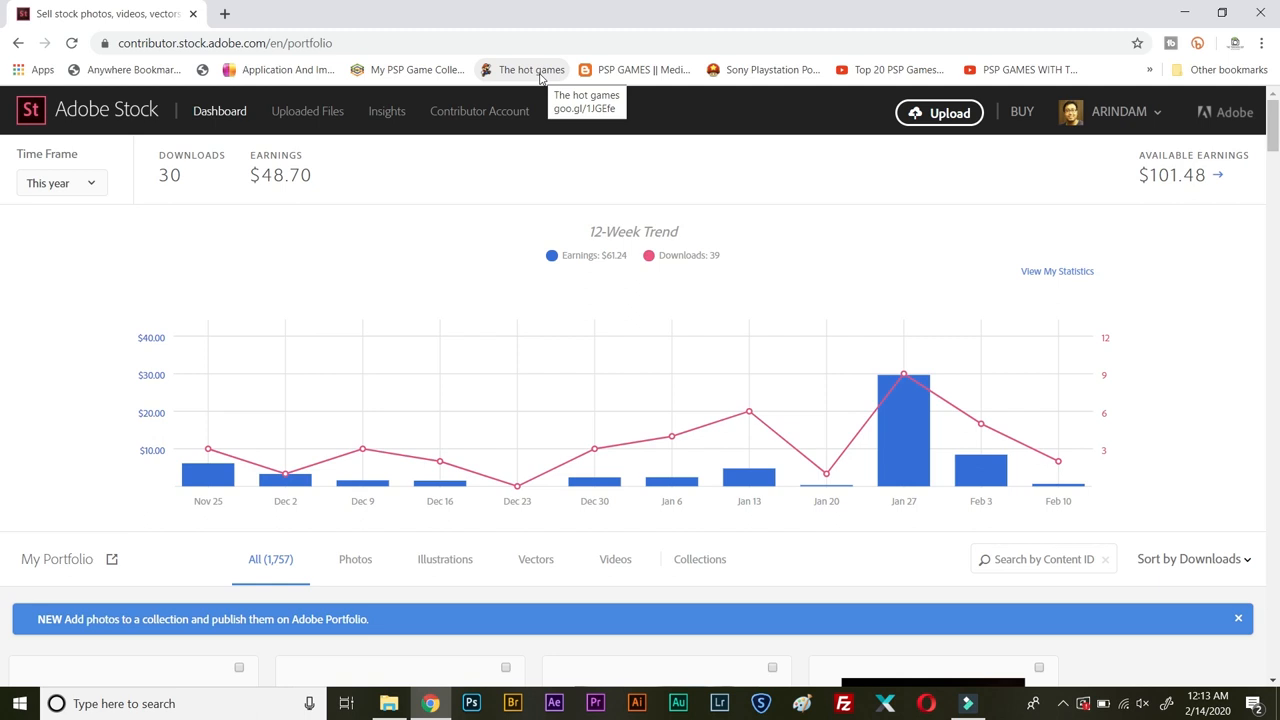
pyautogui.moveTo(320, 160)
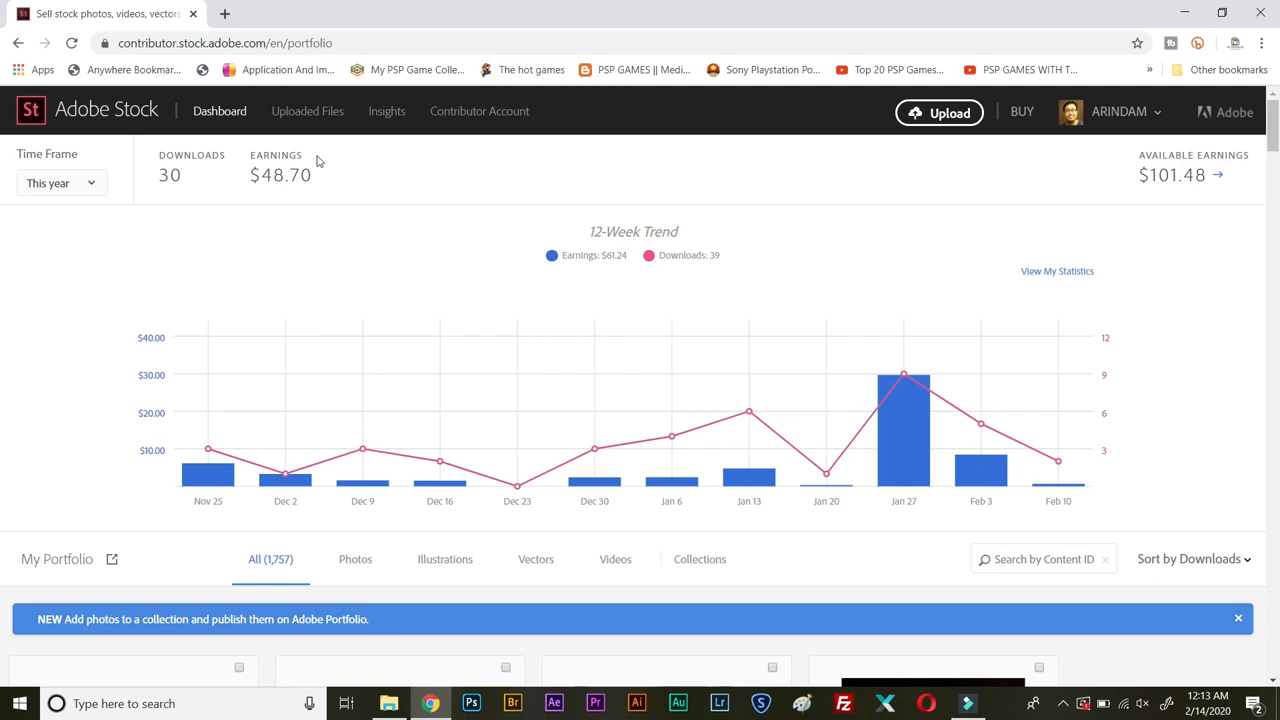
pyautogui.moveTo(284, 246)
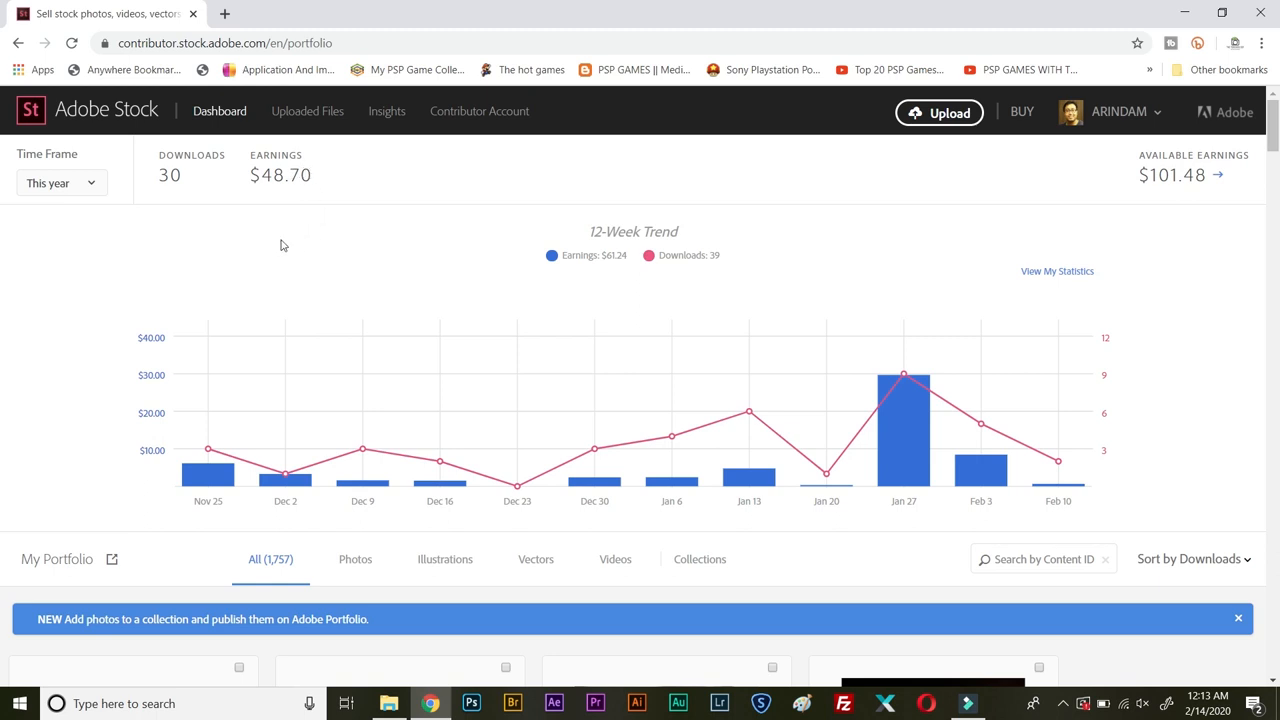
pyautogui.moveTo(204, 184)
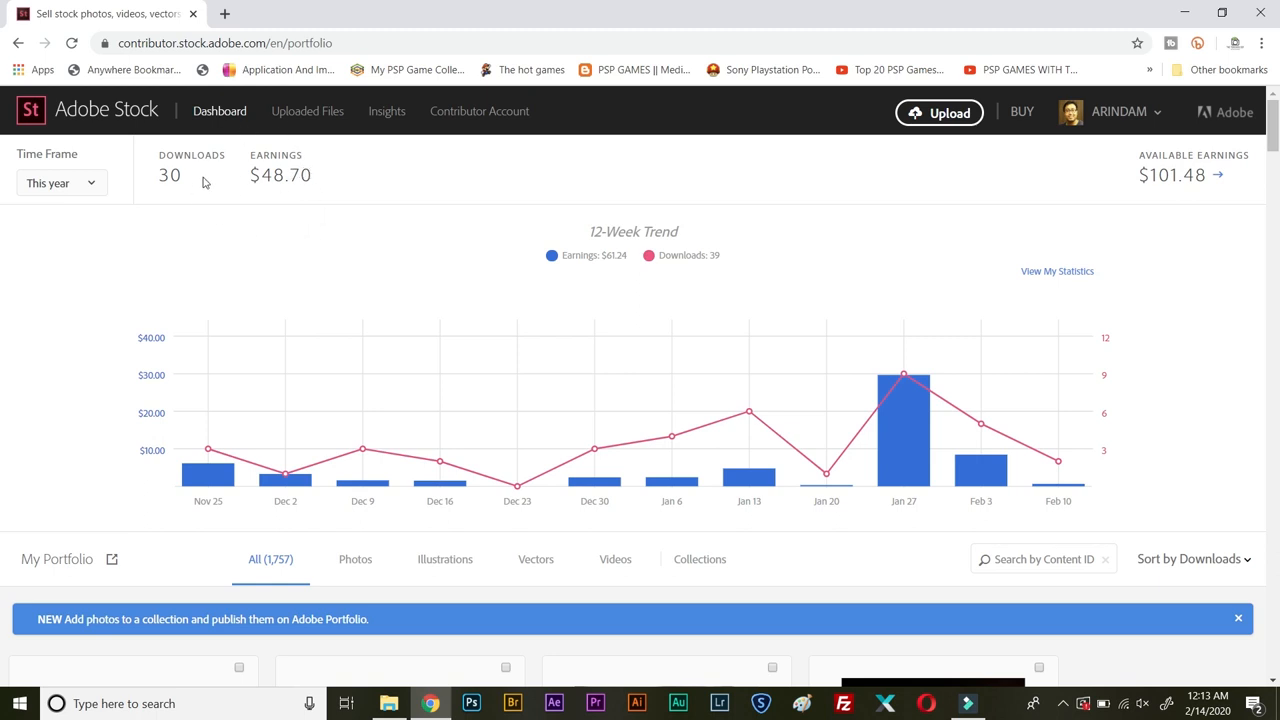
pyautogui.moveTo(1156, 176)
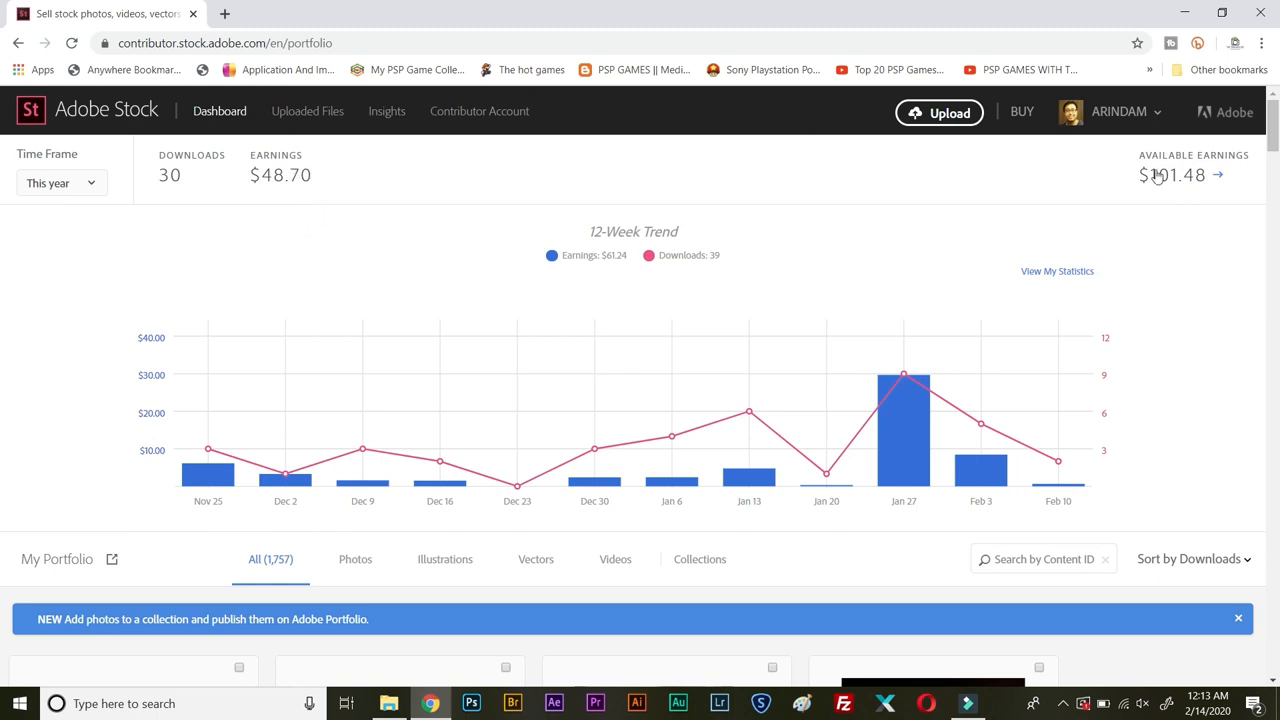
pyautogui.moveTo(1128, 204)
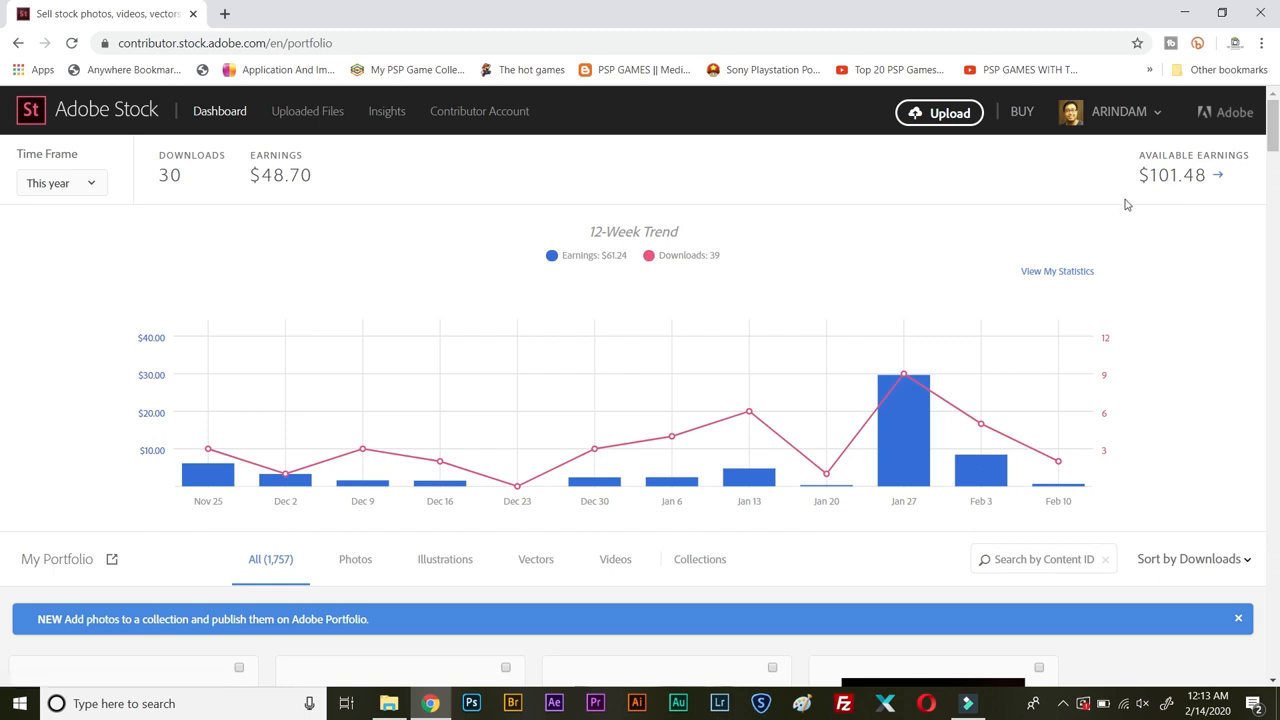
pyautogui.moveTo(484, 112)
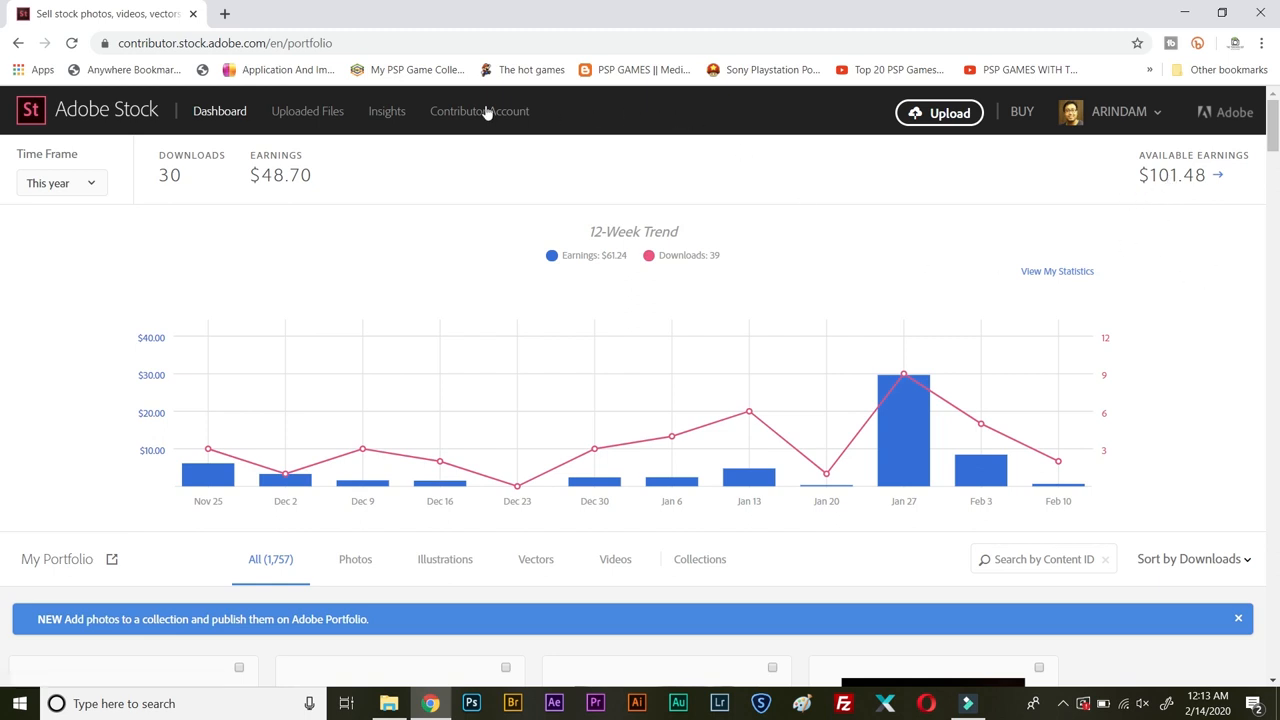
# - Go to the Contributor Account page and locate the validated W-8BEN Tax Information section
pyautogui.click(480, 112)
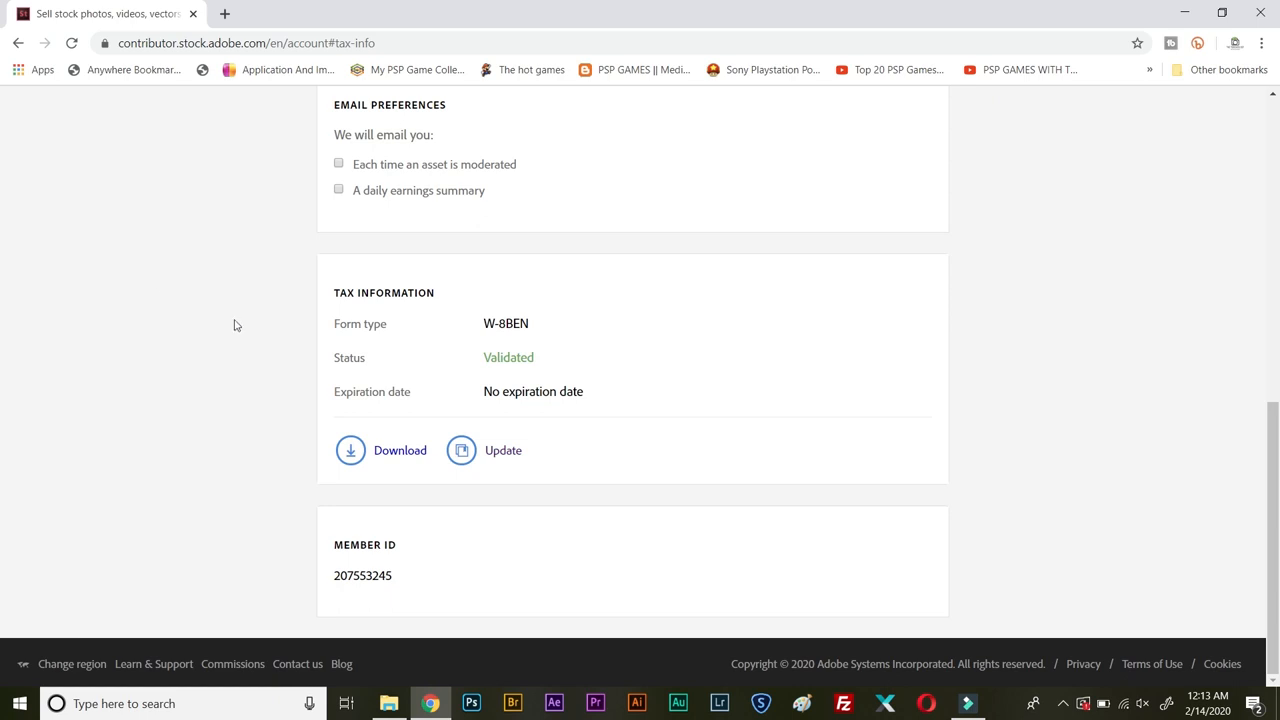
pyautogui.scroll(3)
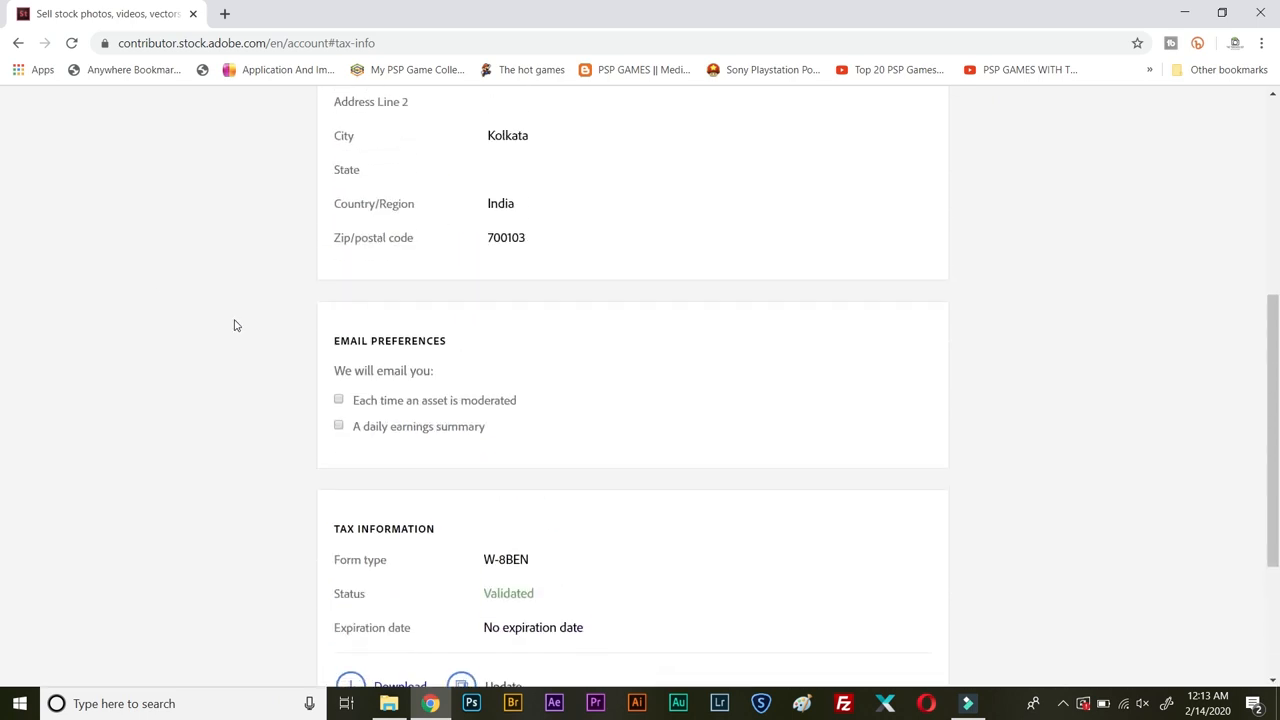
pyautogui.scroll(3)
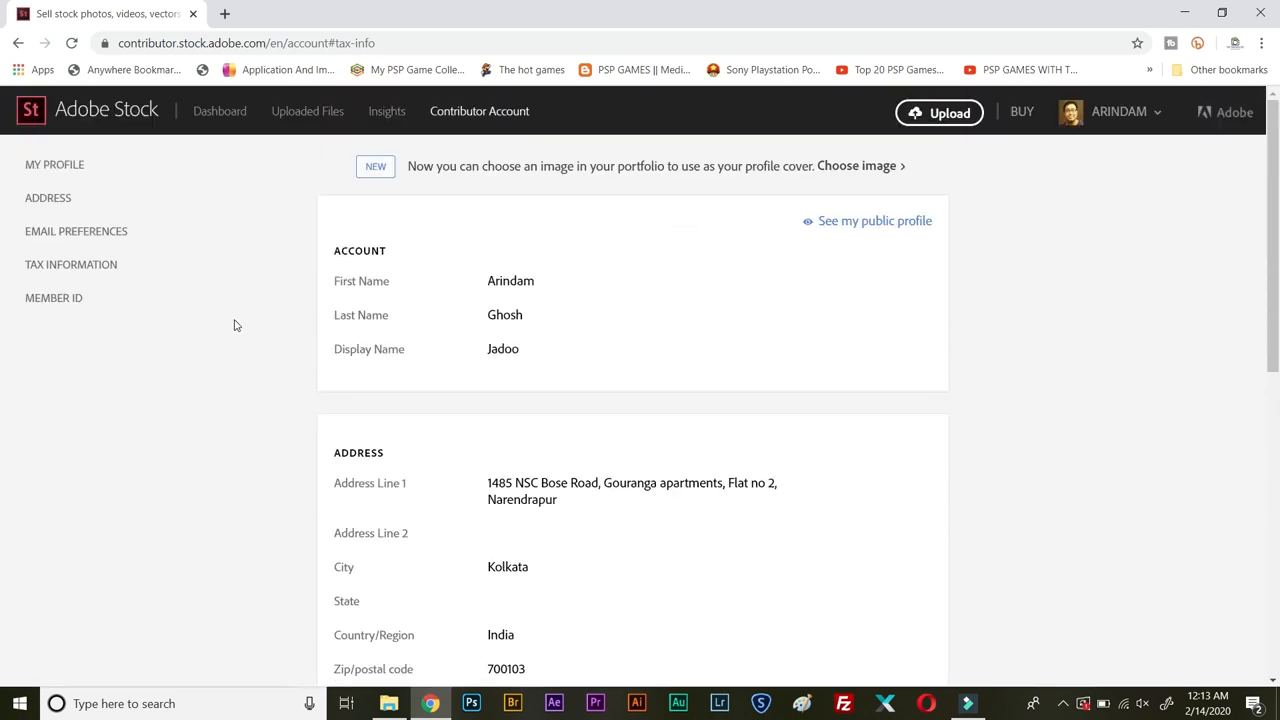
pyautogui.scroll(-3)
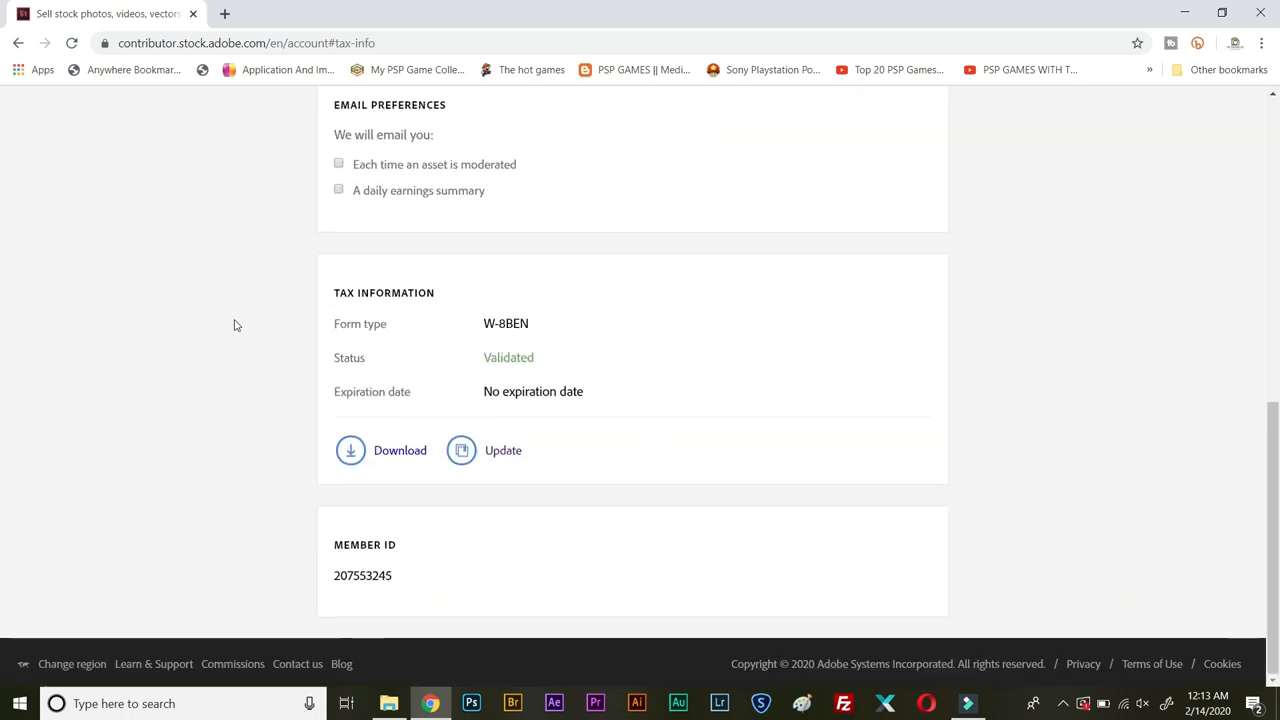
pyautogui.moveTo(548, 380)
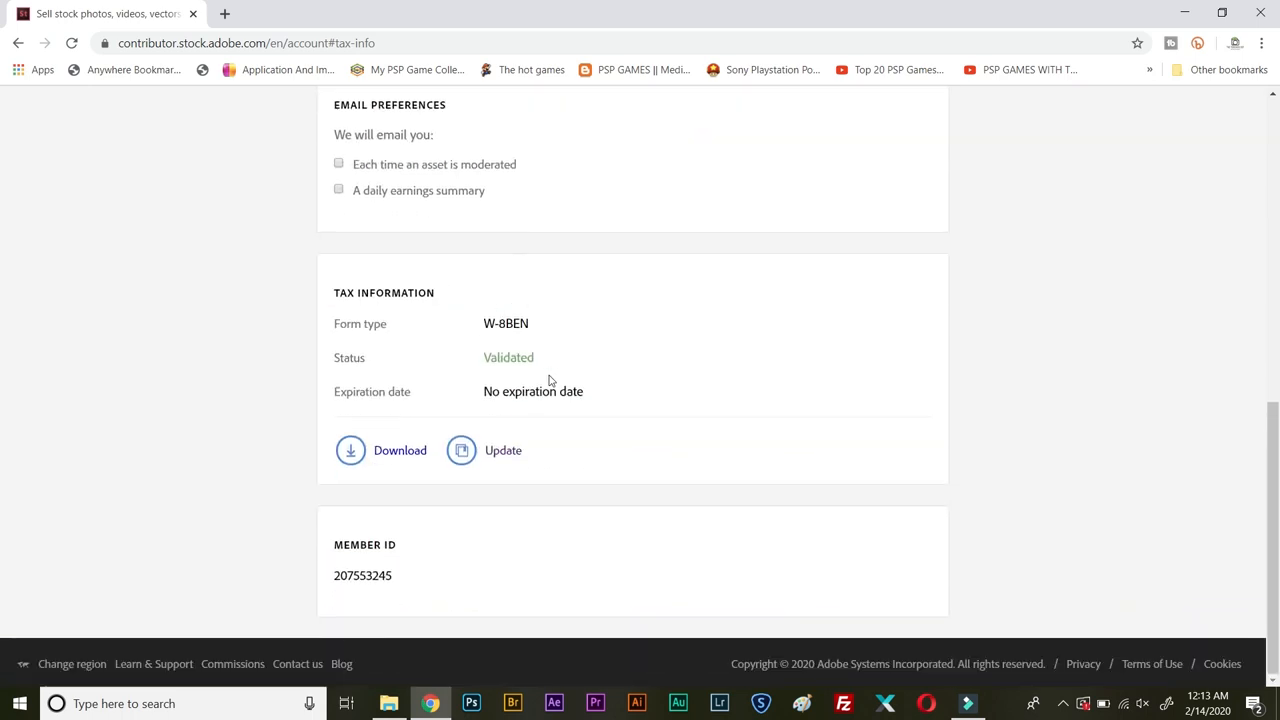
pyautogui.moveTo(460, 450)
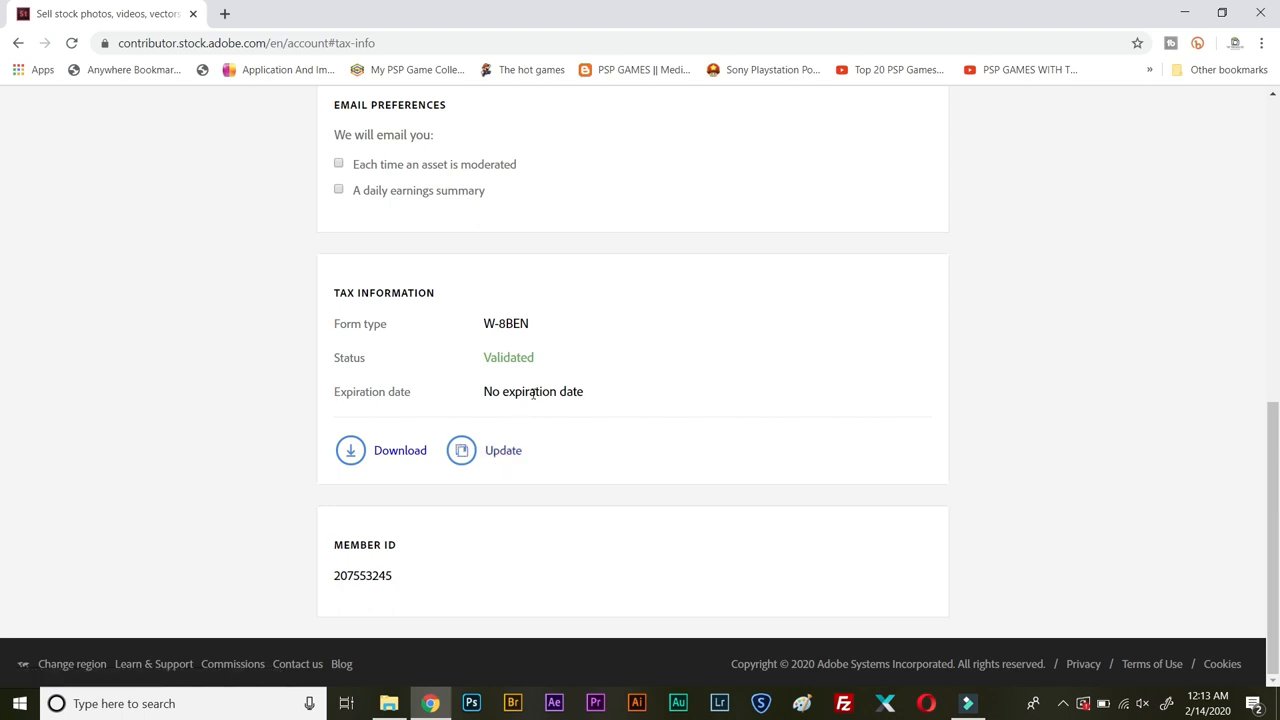
# - Choose Update on the tax information and review the 'Find the right tax form' guide
pyautogui.click(504, 450)
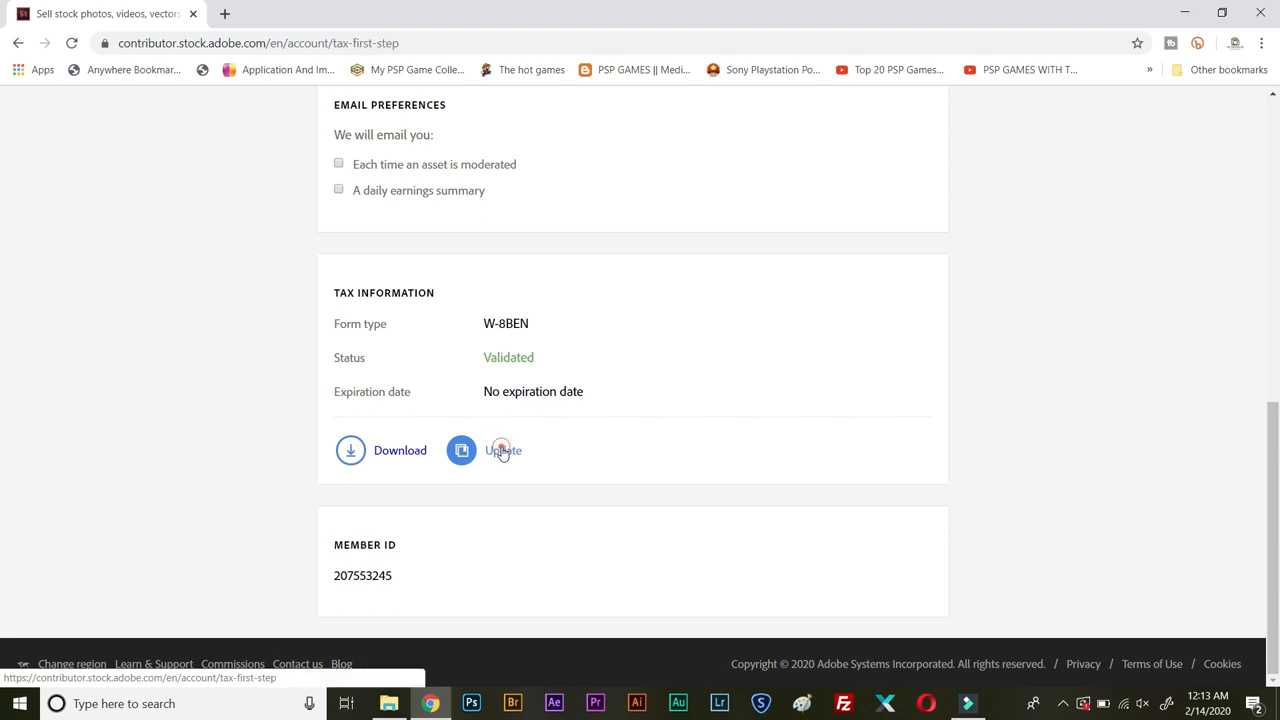
pyautogui.click(504, 450)
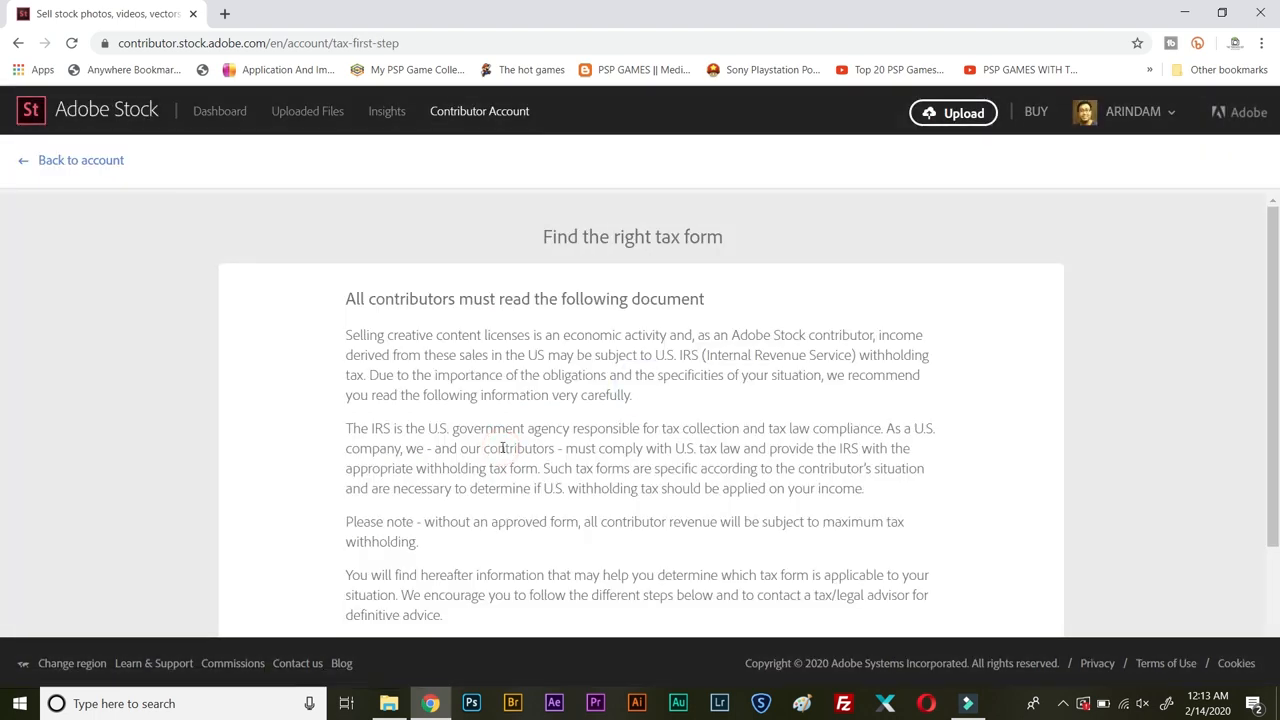
pyautogui.scroll(-3)
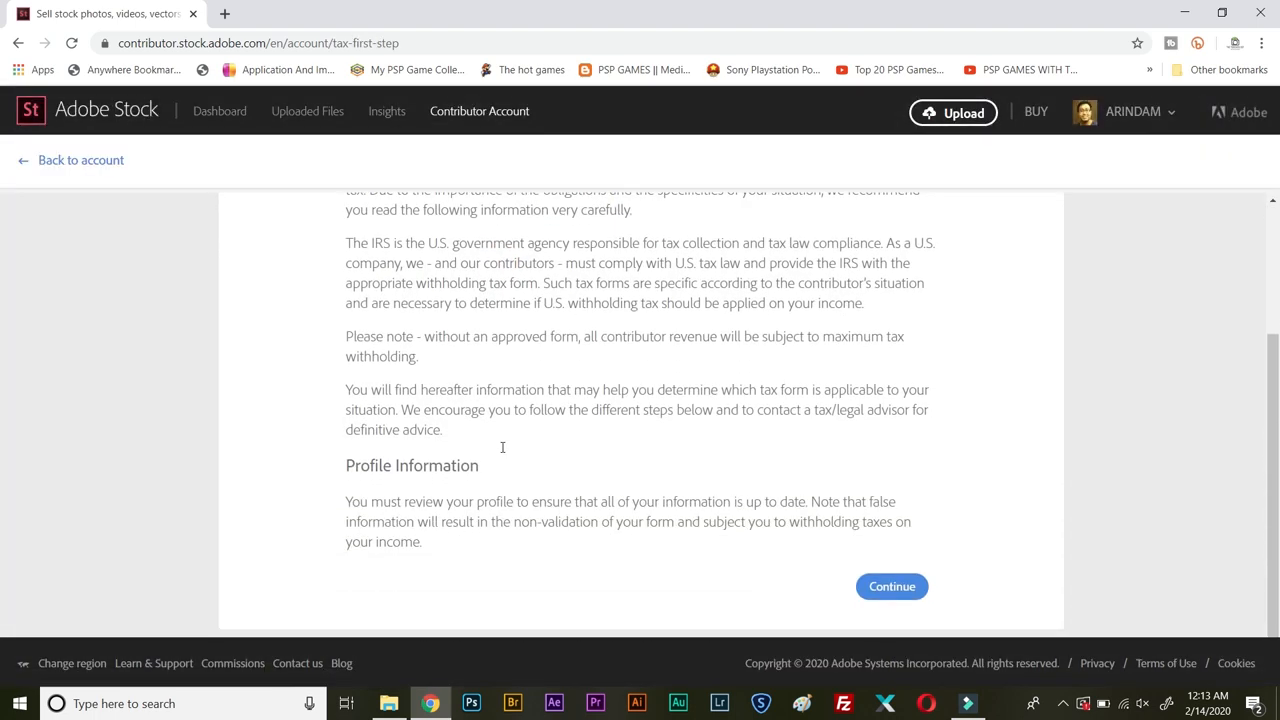
# - Continue past the guide, choose 'An individual' as contributor type and proceed to step two
pyautogui.click(892, 586)
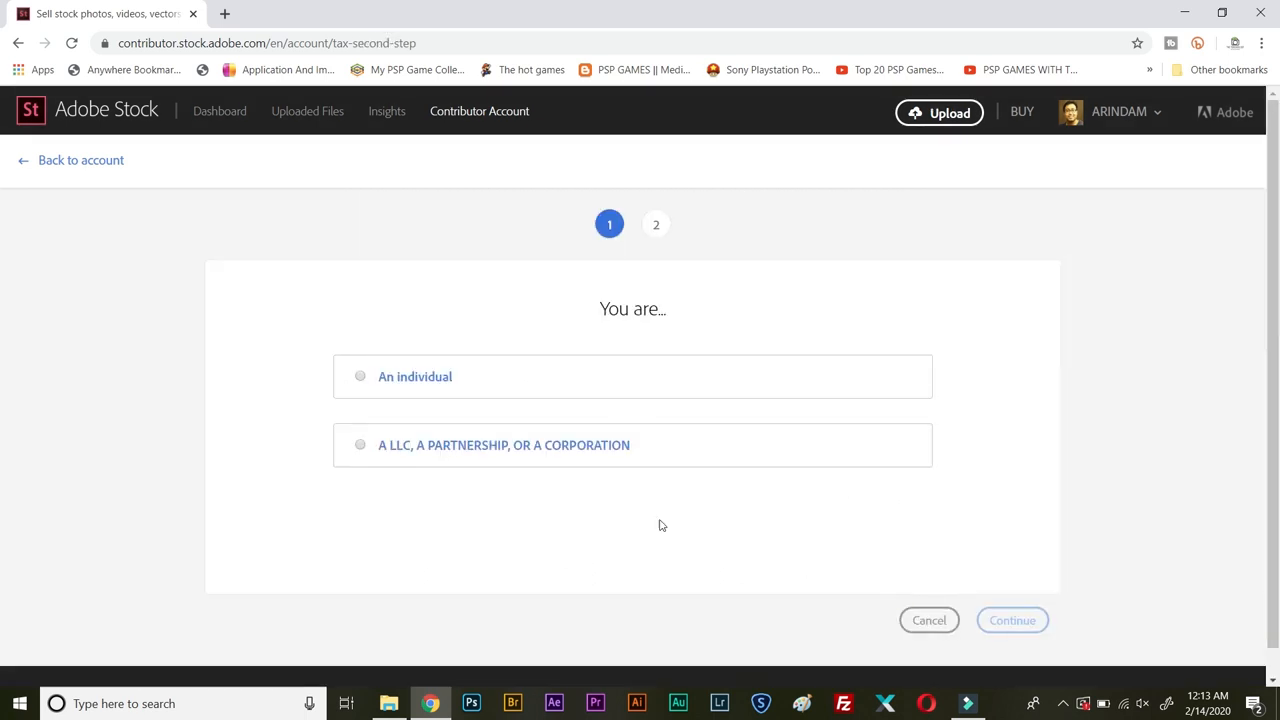
pyautogui.click(360, 376)
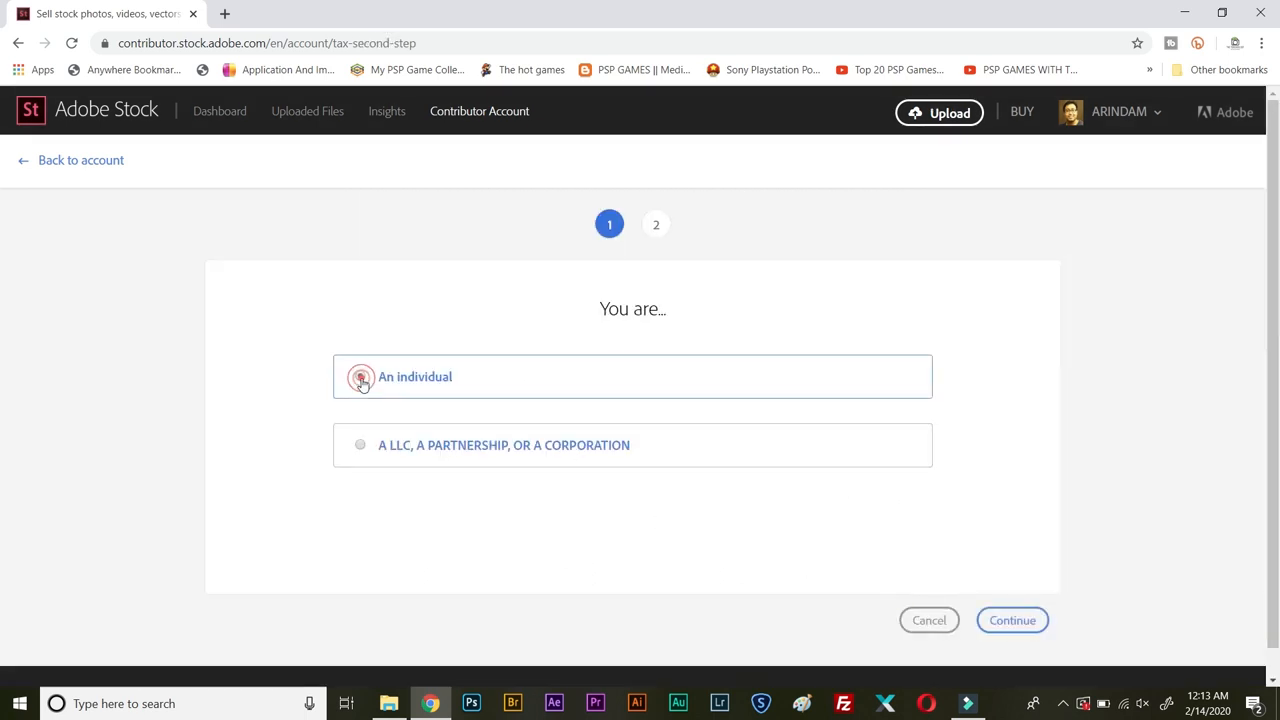
pyautogui.click(360, 376)
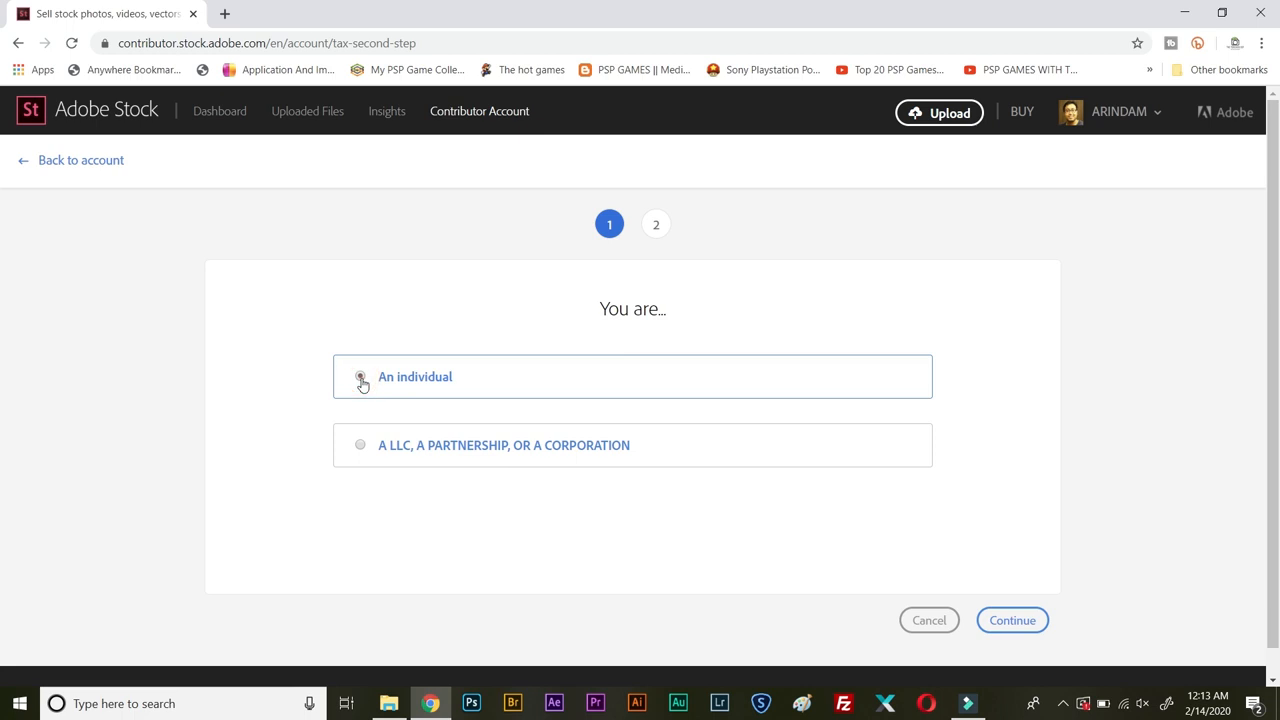
pyautogui.click(360, 376)
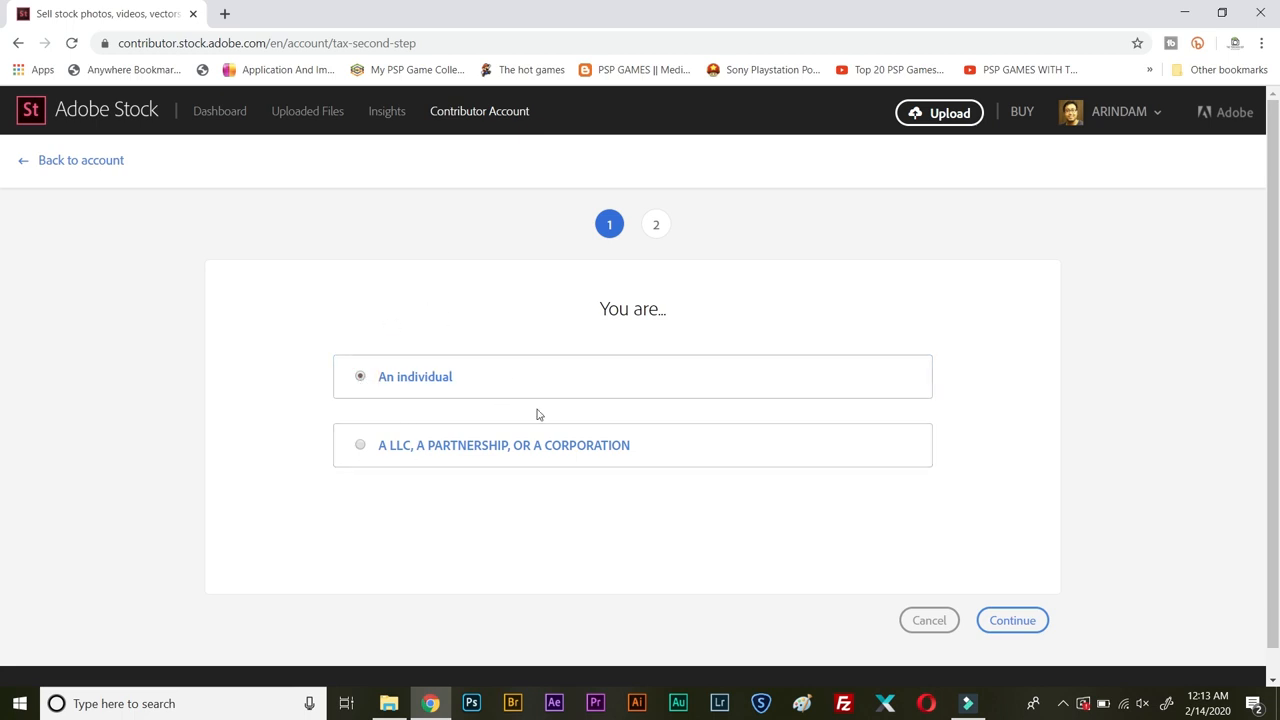
pyautogui.moveTo(284, 432)
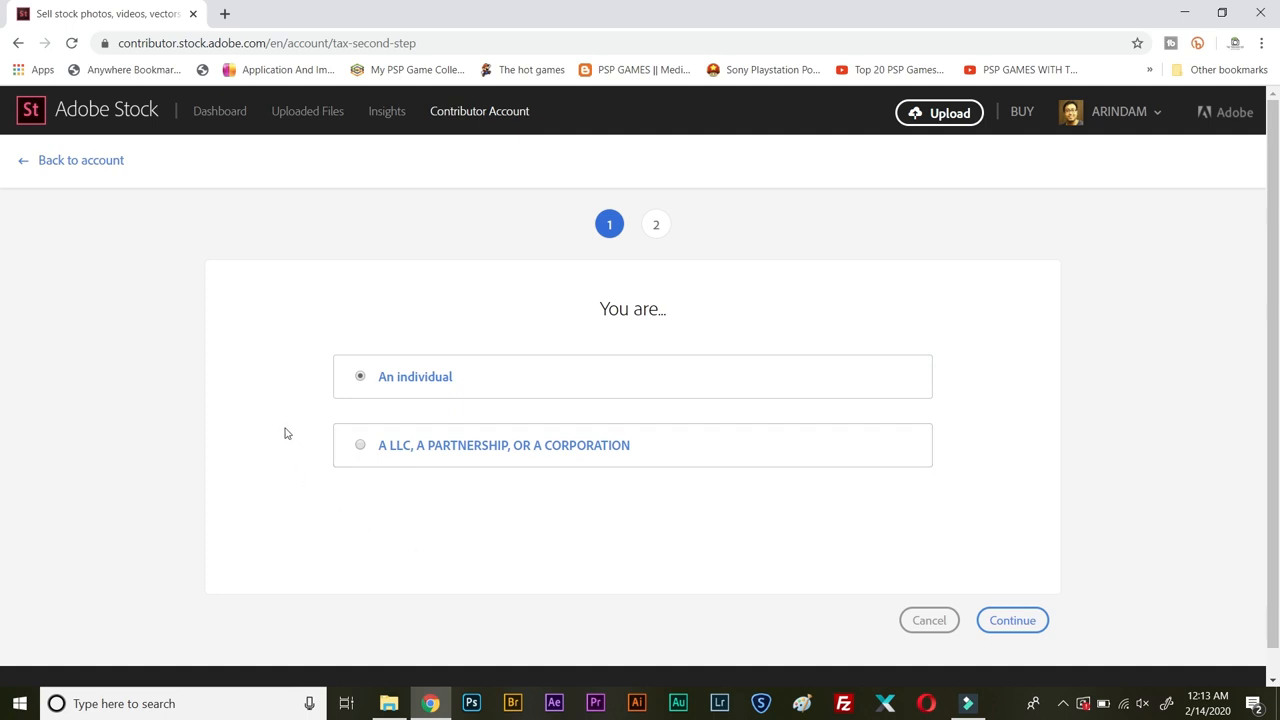
pyautogui.moveTo(410, 584)
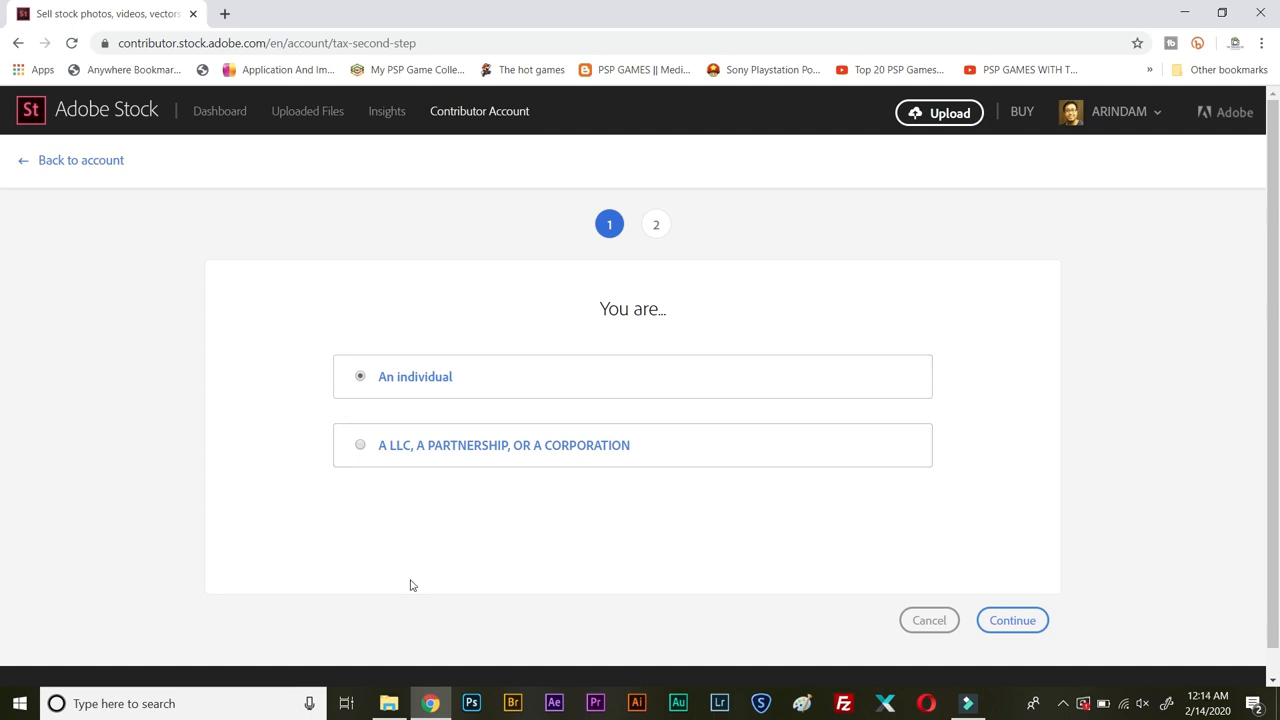
pyautogui.click(1012, 620)
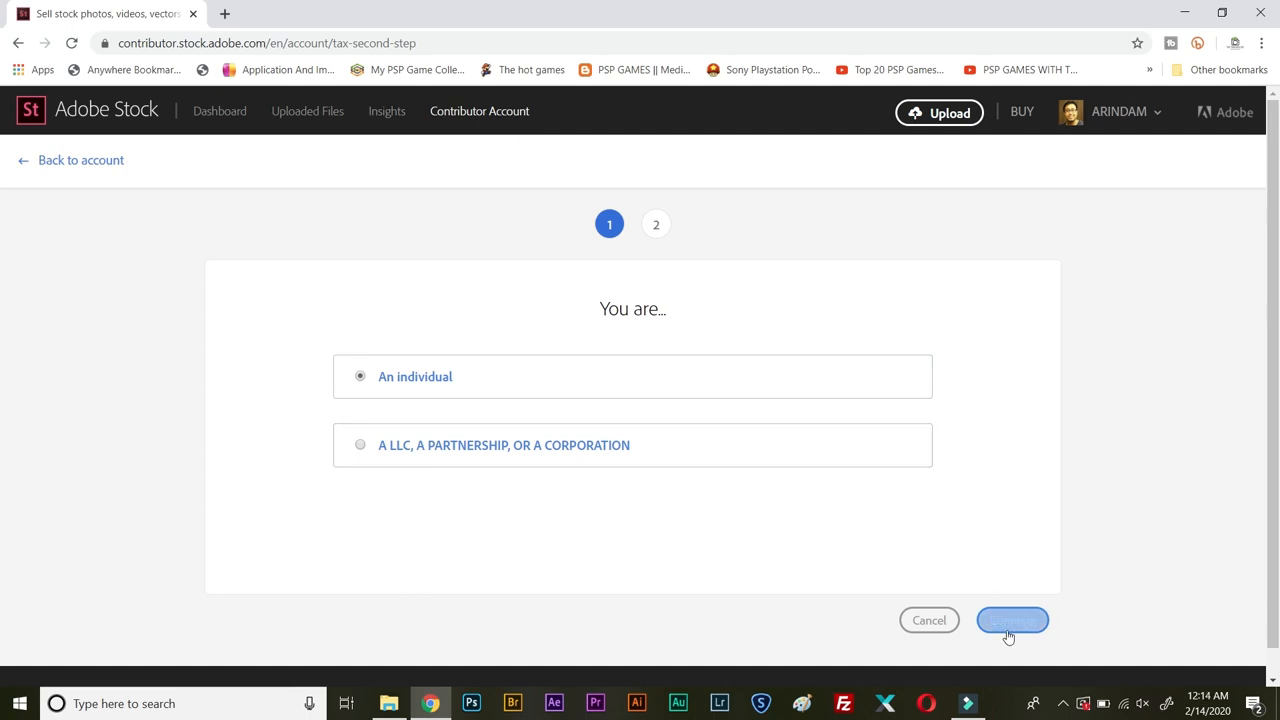
pyautogui.click(1012, 620)
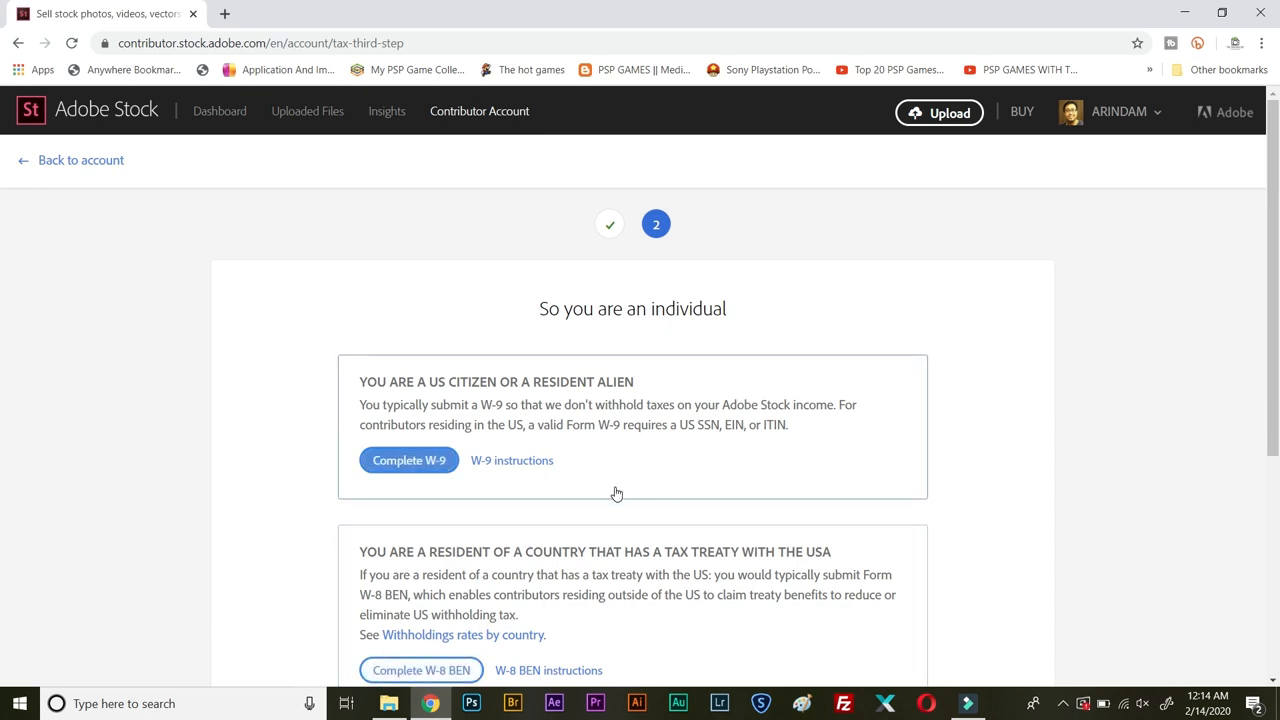
pyautogui.scroll(-3)
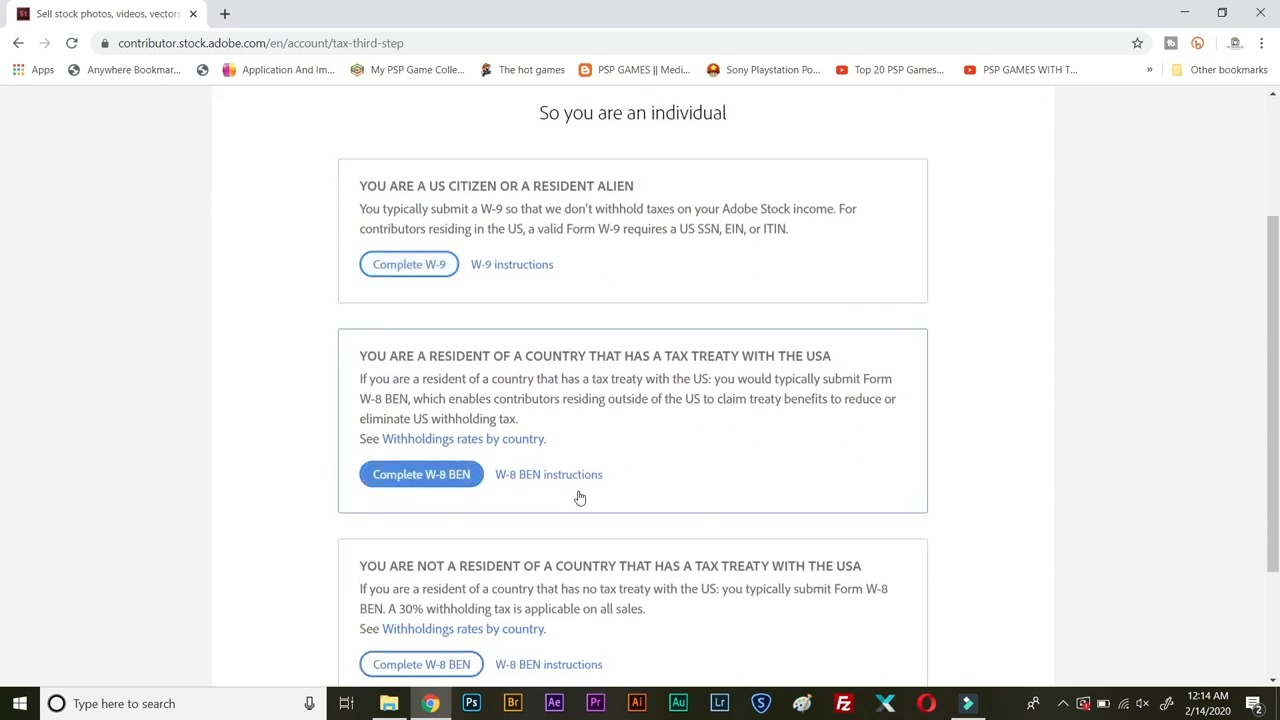
pyautogui.moveTo(632, 376)
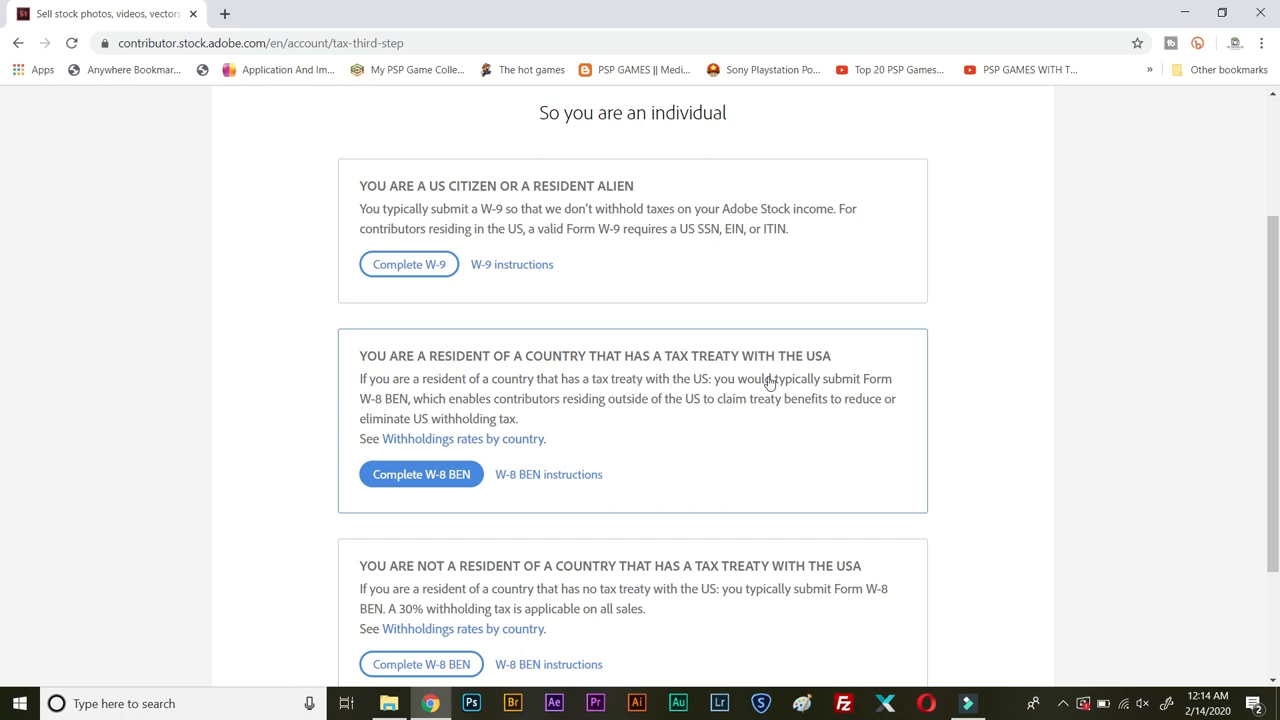
pyautogui.moveTo(924, 468)
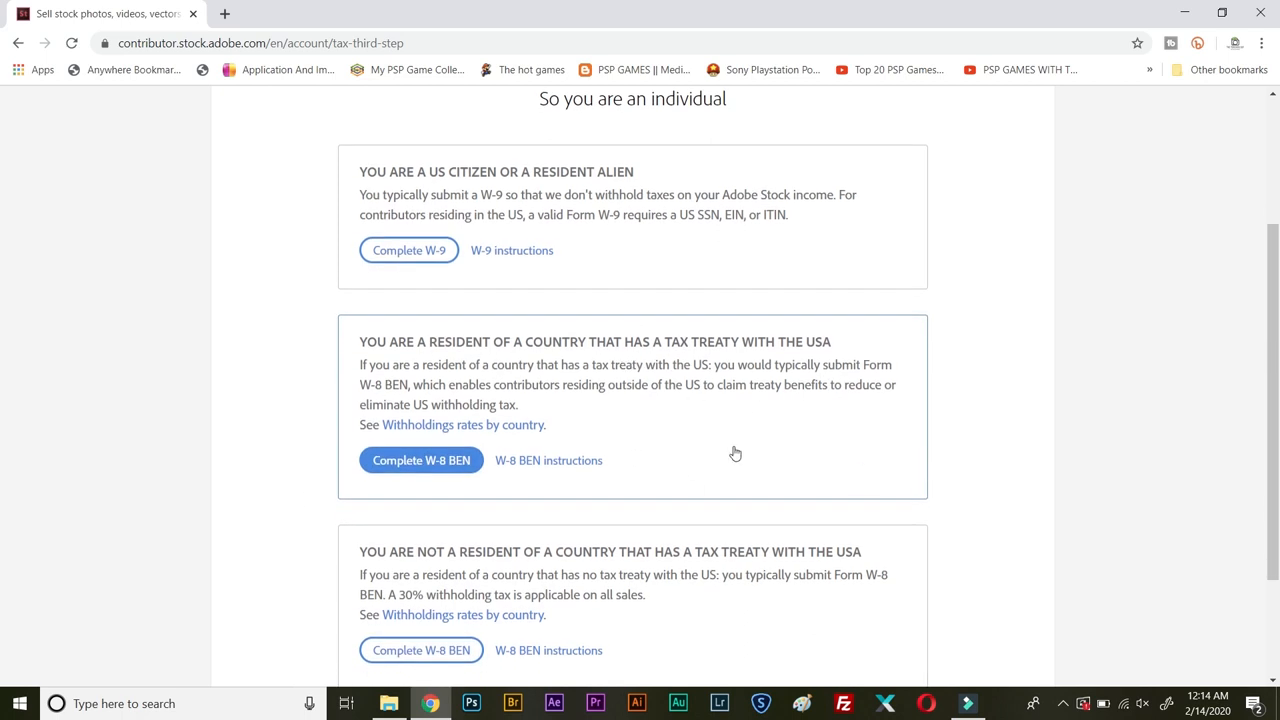
pyautogui.scroll(-3)
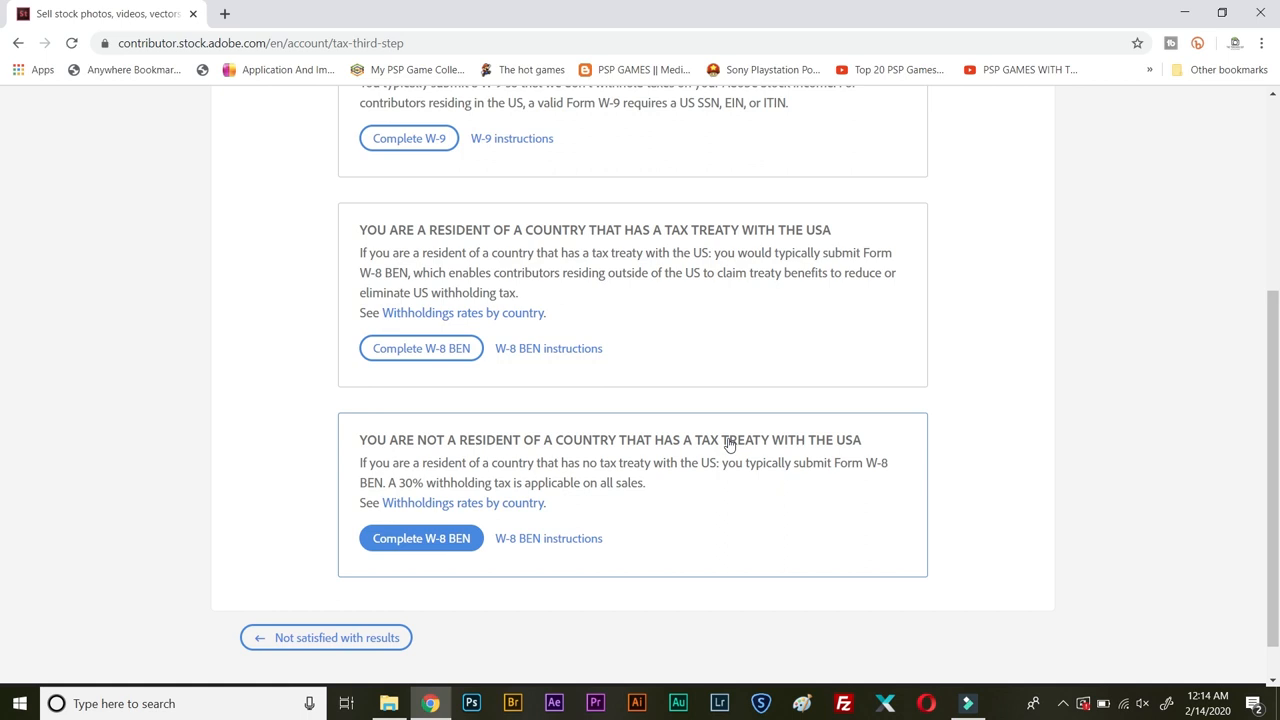
pyautogui.moveTo(396, 496)
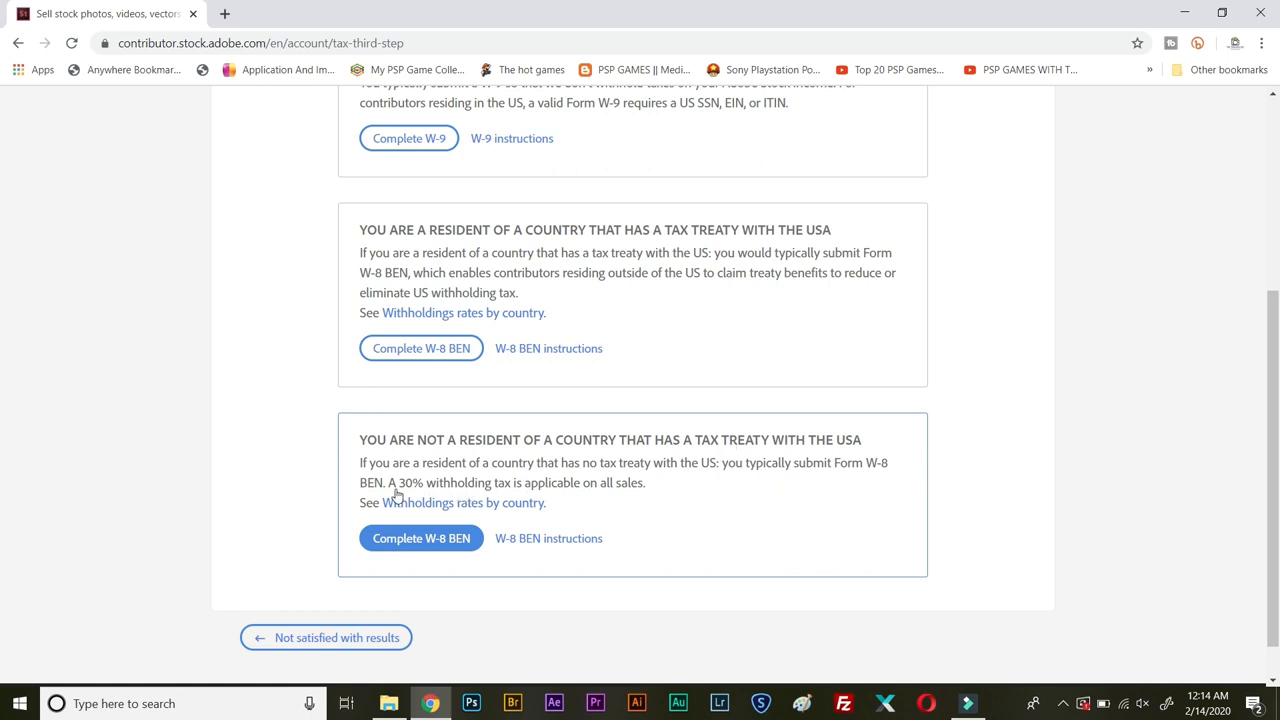
pyautogui.moveTo(800, 520)
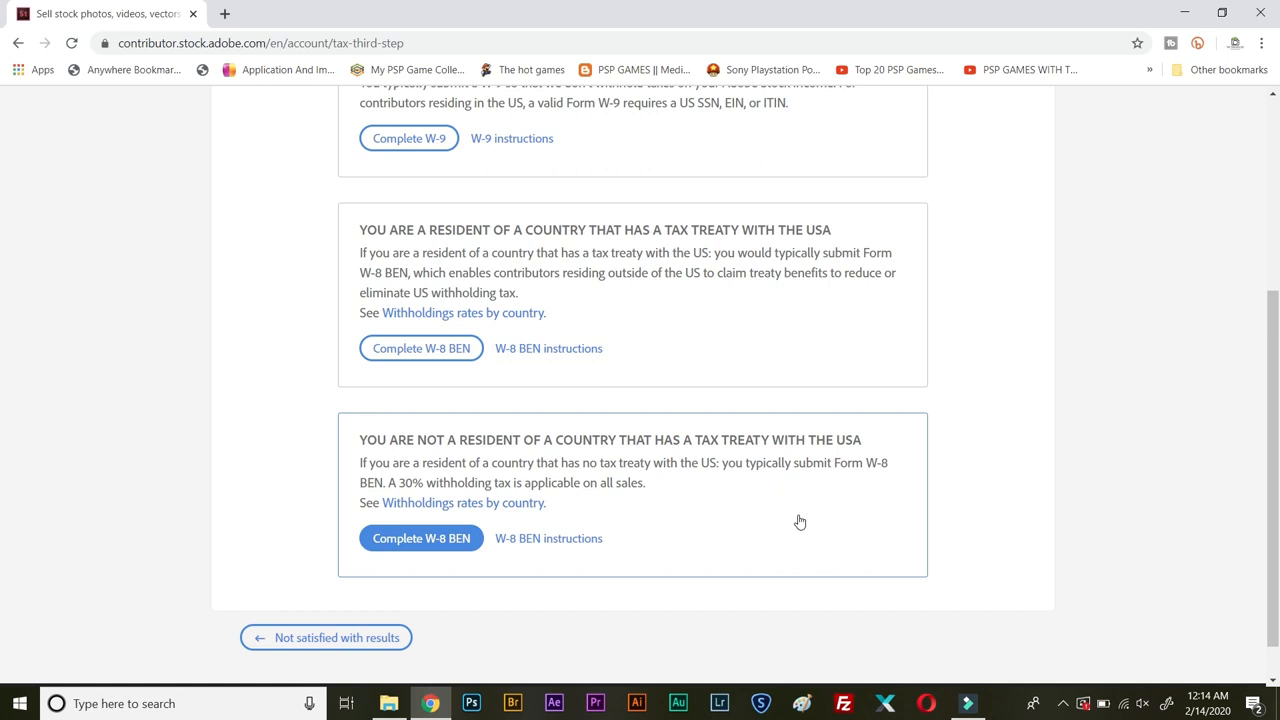
pyautogui.scroll(3)
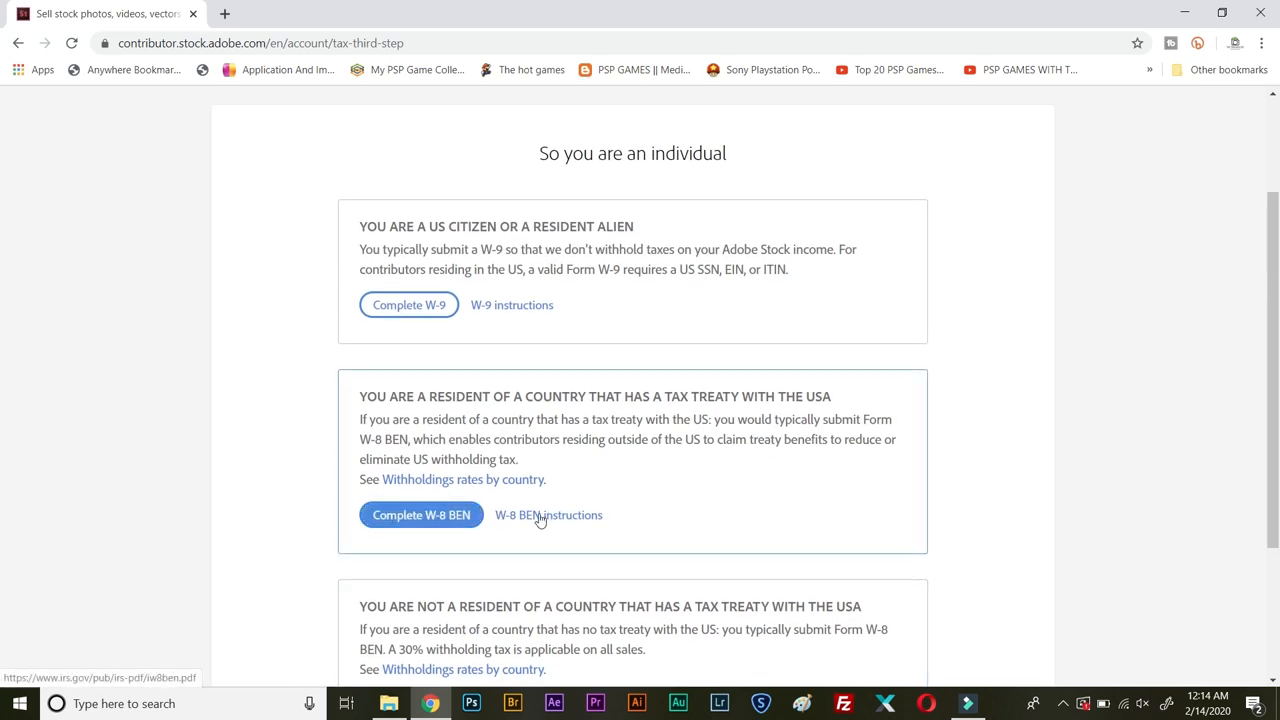
# - View the IRS 'Instructions for Form W-8BEN' PDF in a new tab, then return to Adobe Stock
pyautogui.click(548, 516)
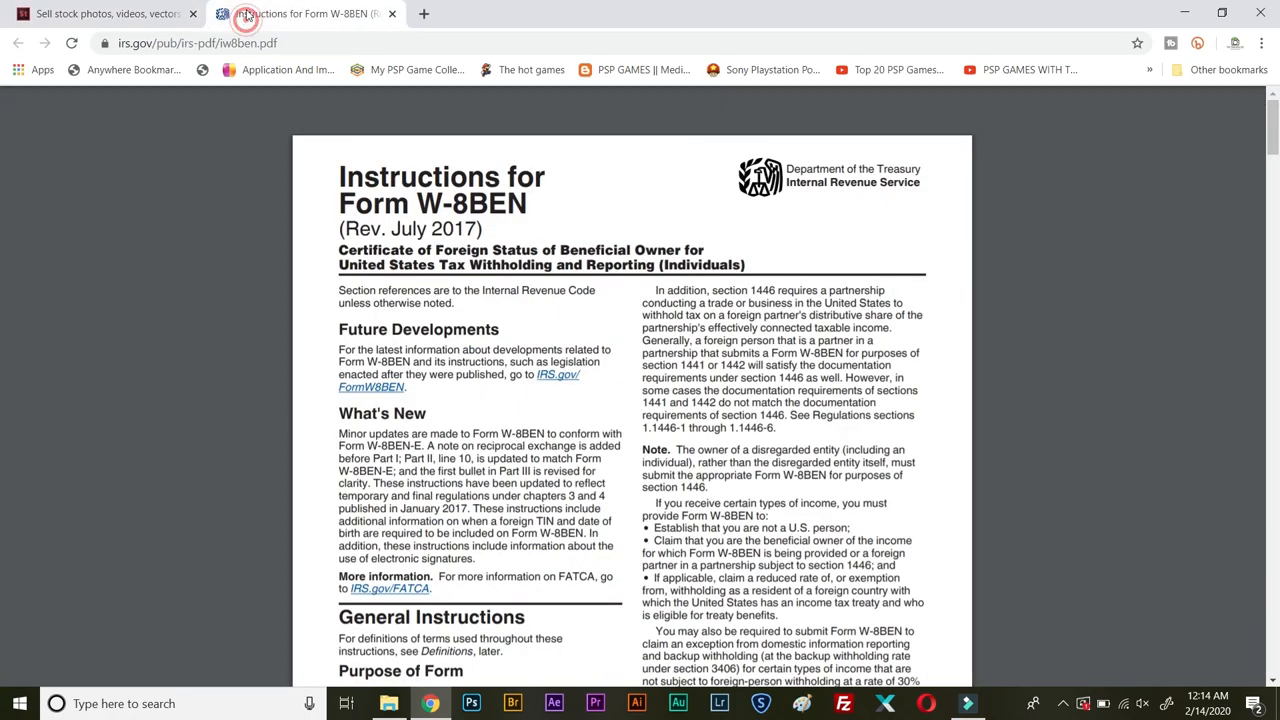
pyautogui.scroll(-3)
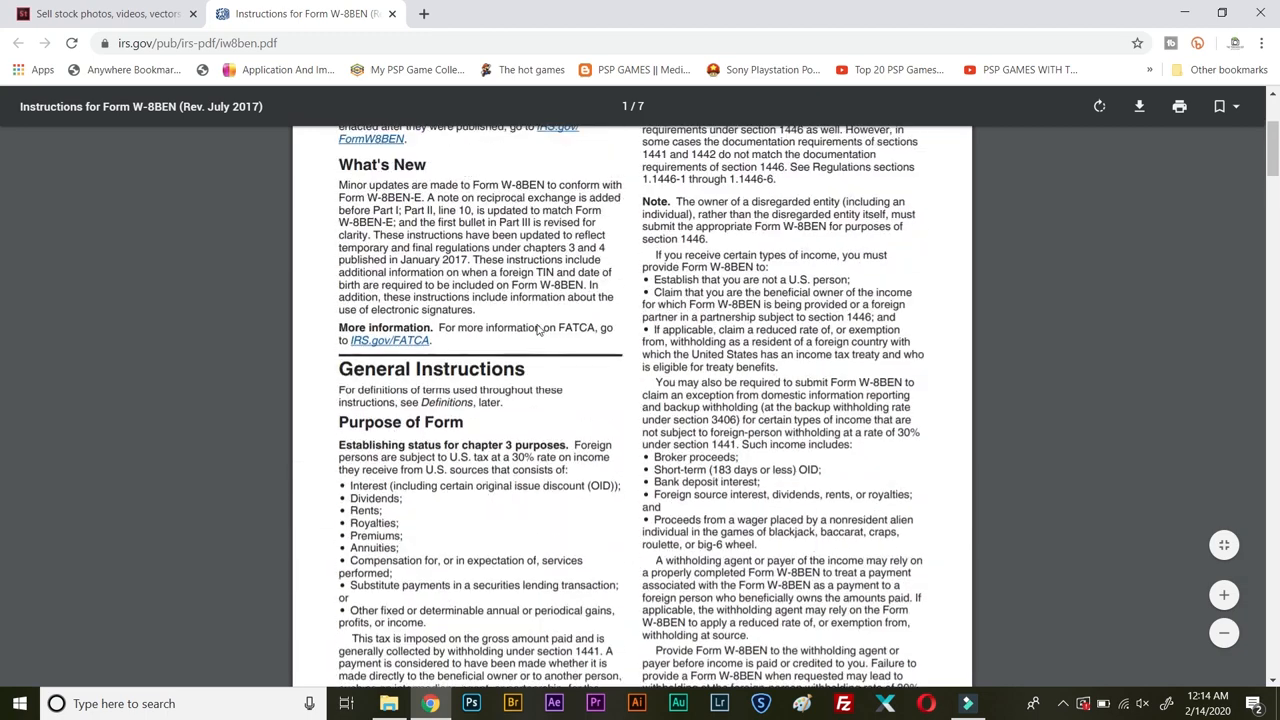
pyautogui.click(100, 12)
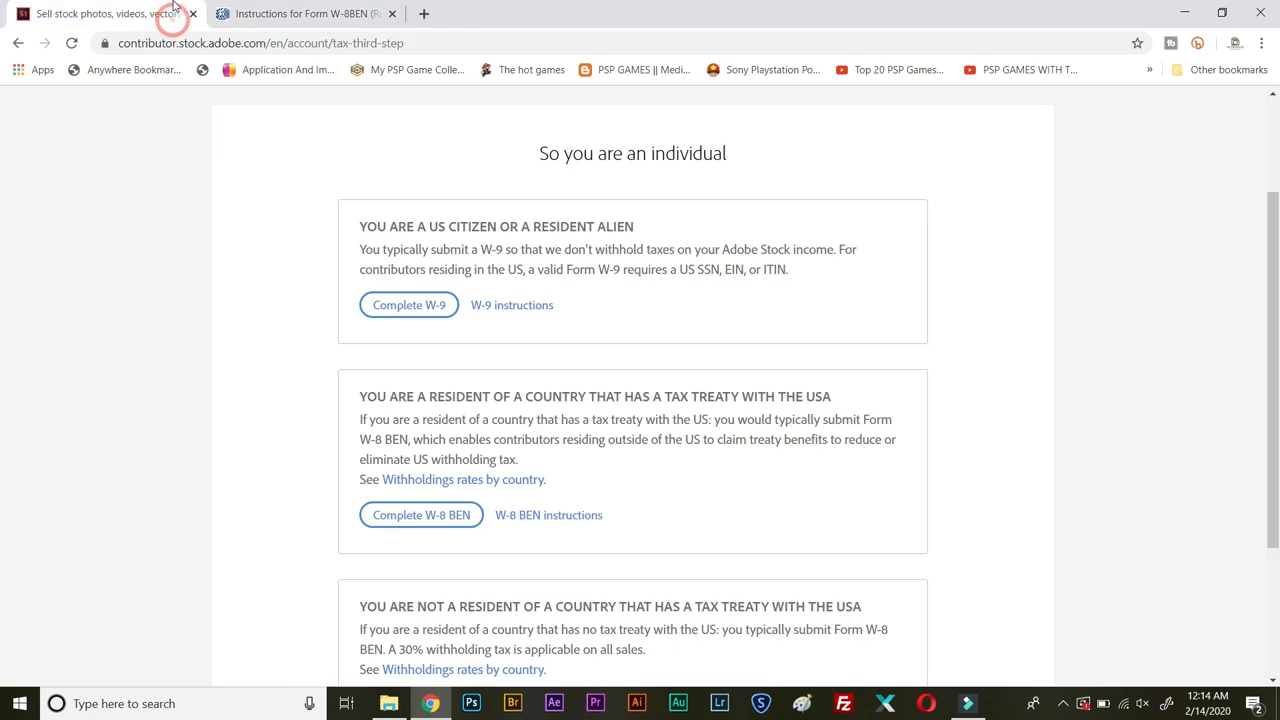
# - Choose 'Complete W-8 BEN' for tax-treaty residents so the Adobe Sign form loads
pyautogui.click(420, 514)
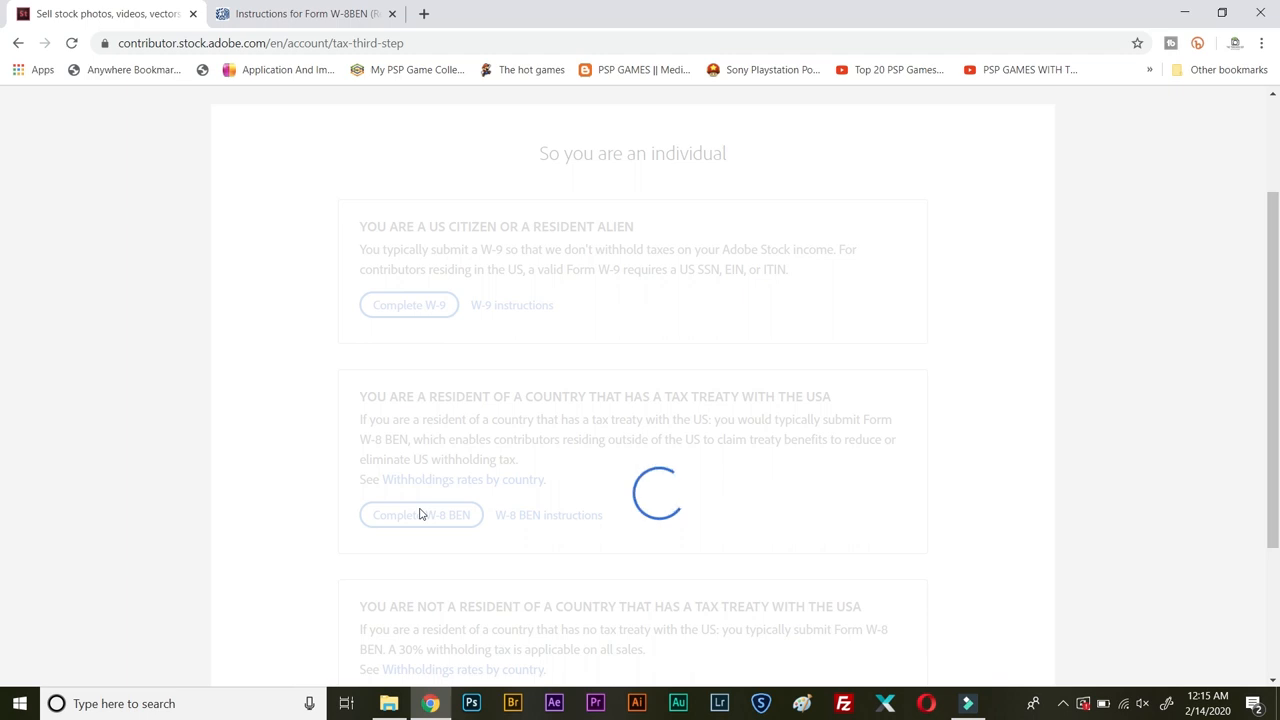
pyautogui.click(420, 516)
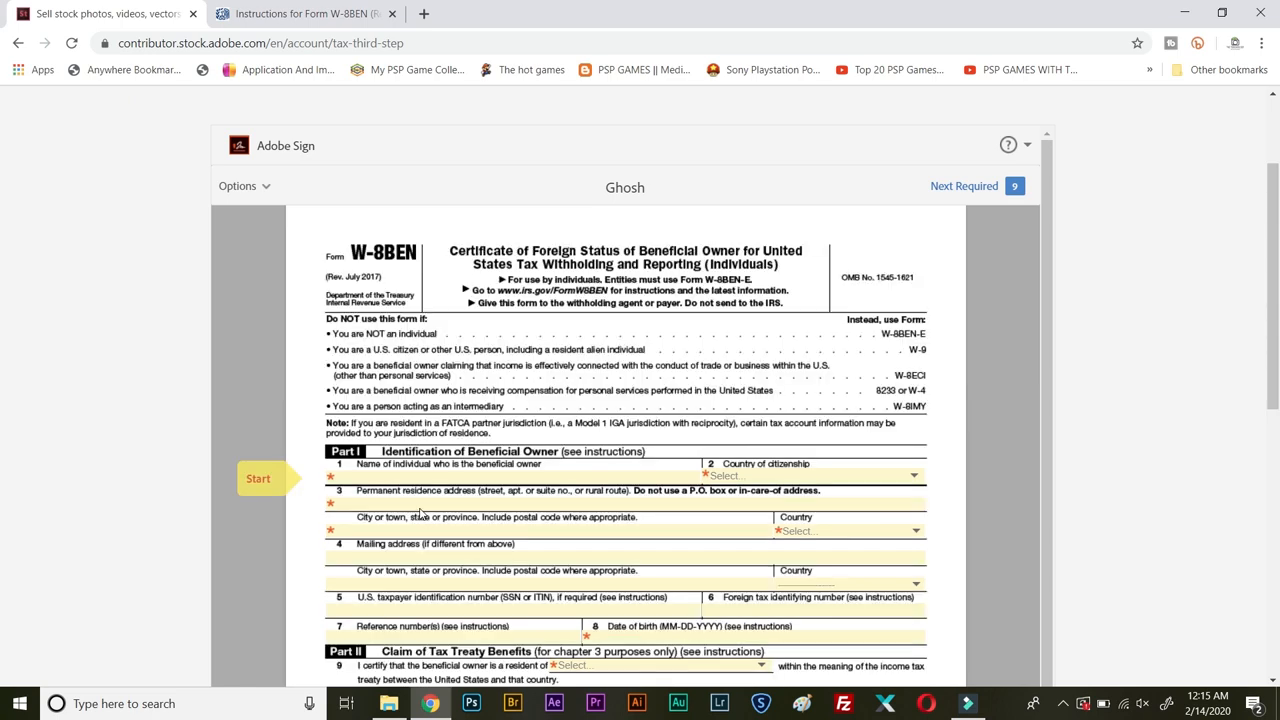
# - Autofill Part I name, citizenship India, permanent address and city from the saved Durgapur entry
pyautogui.scroll(3)
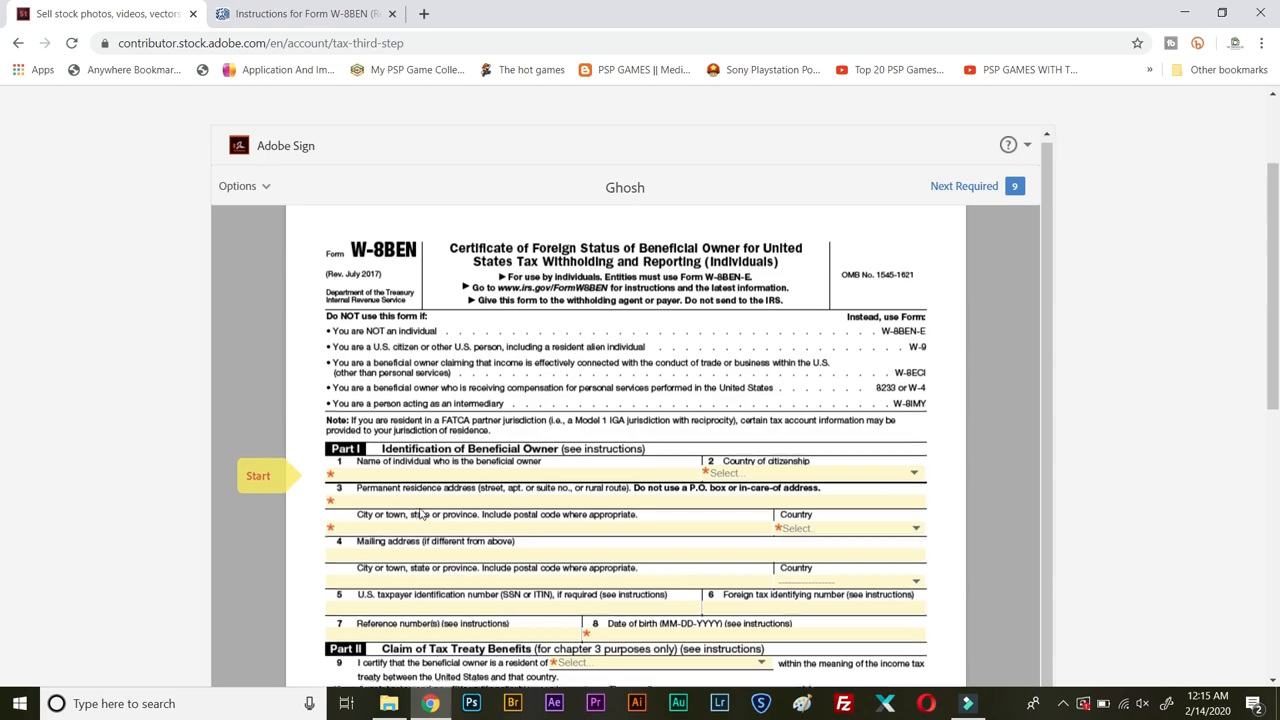
pyautogui.scroll(-3)
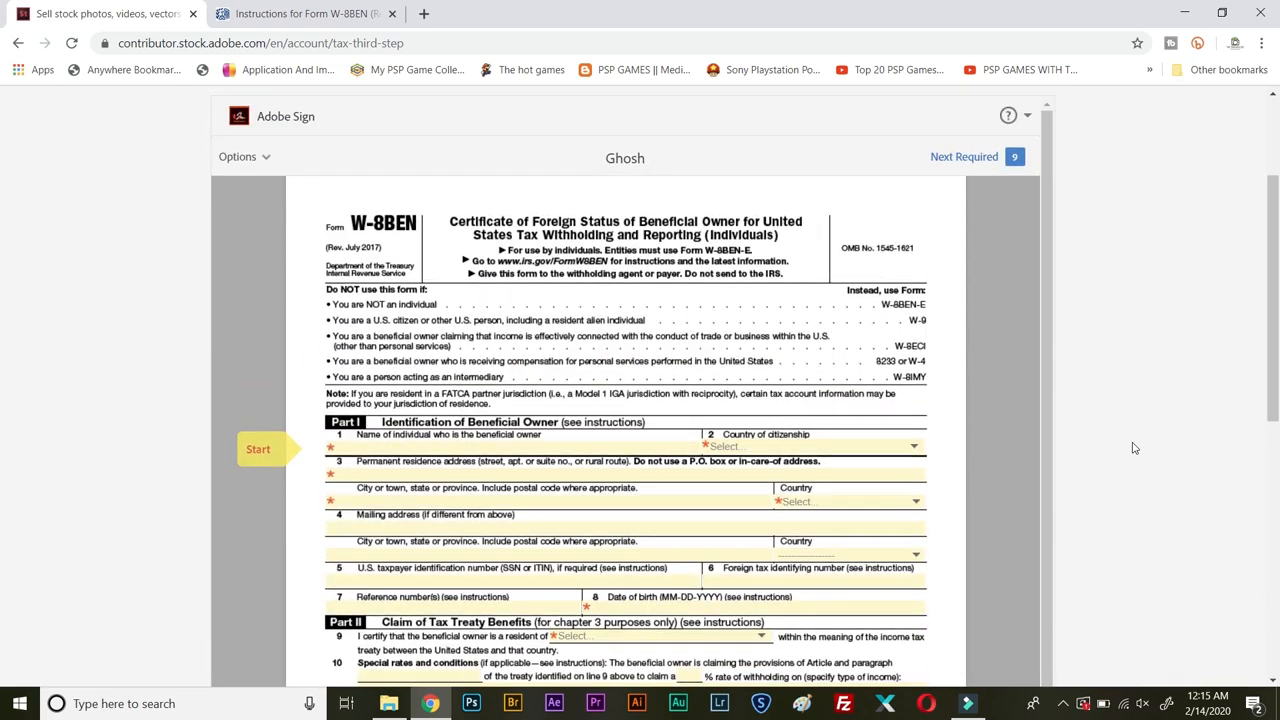
pyautogui.click(490, 448)
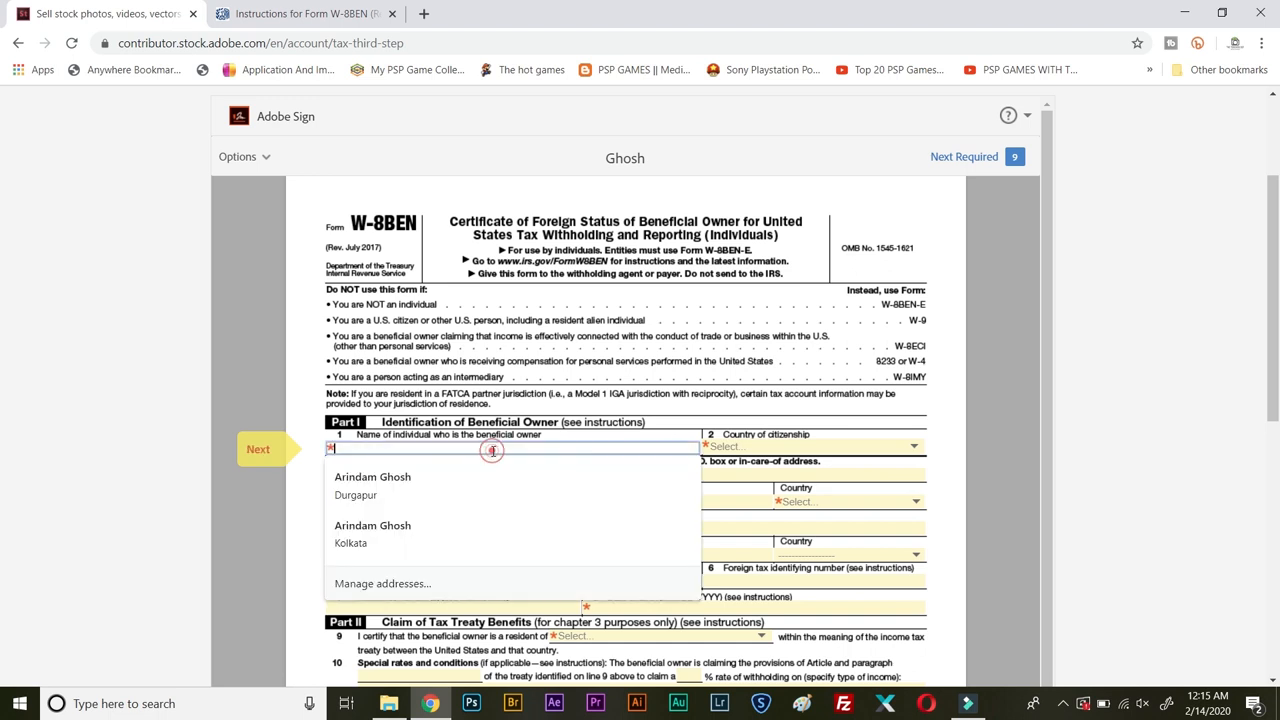
pyautogui.click(372, 486)
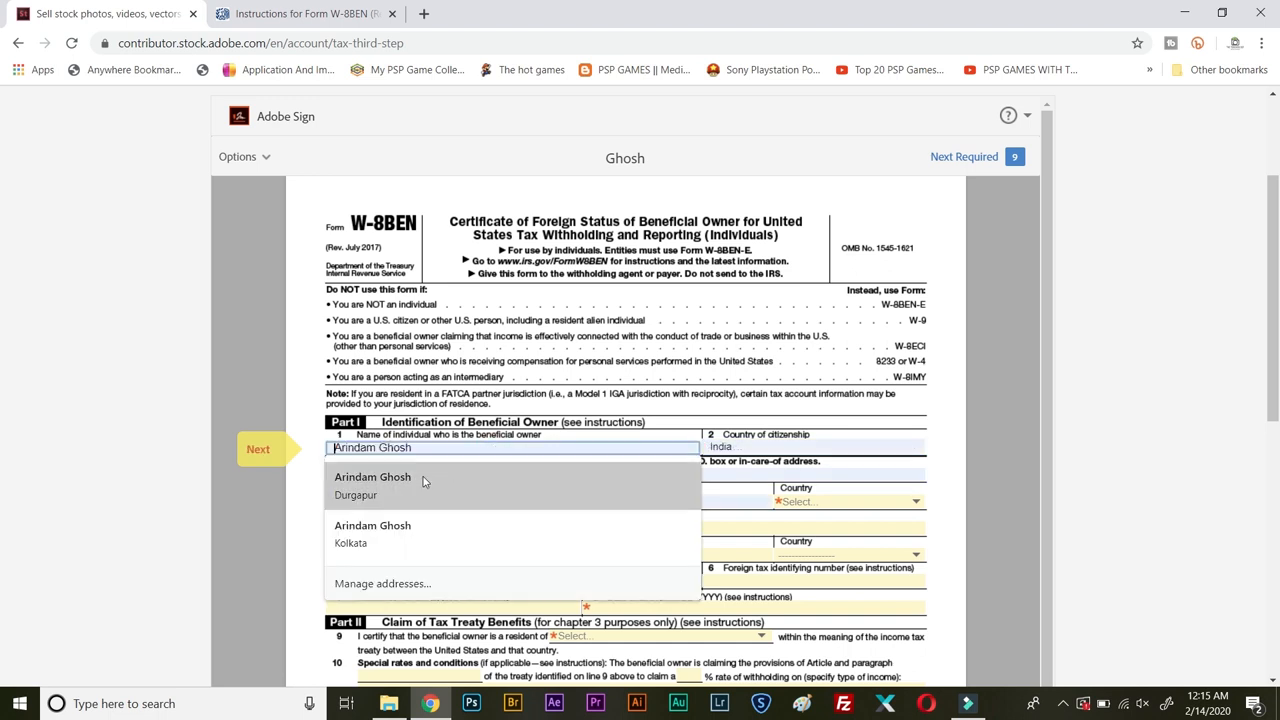
pyautogui.click(372, 484)
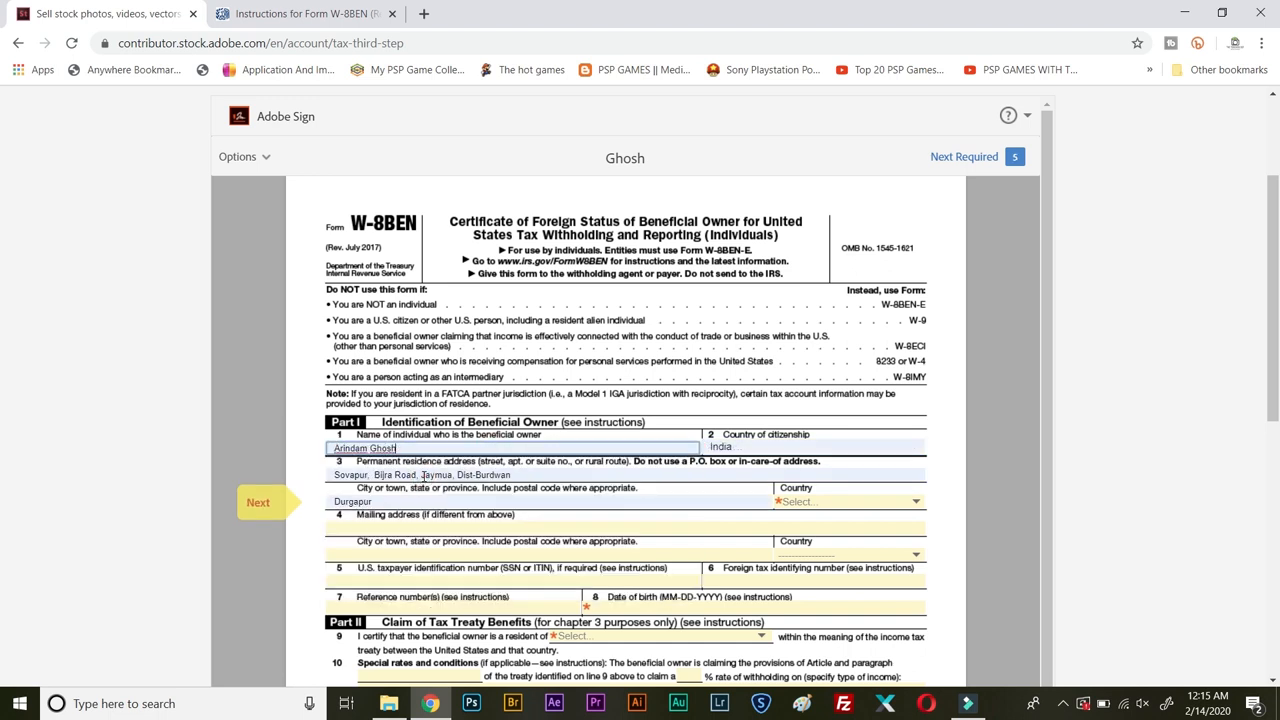
pyautogui.moveTo(804, 428)
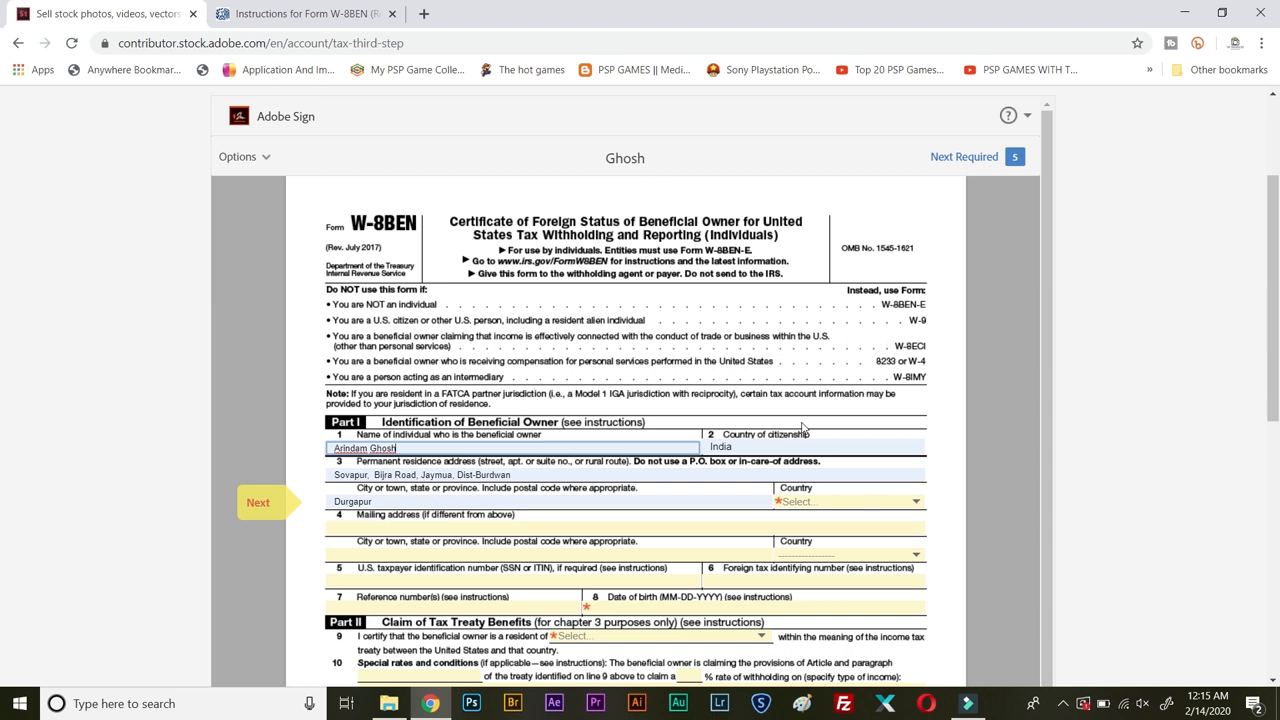
pyautogui.moveTo(756, 452)
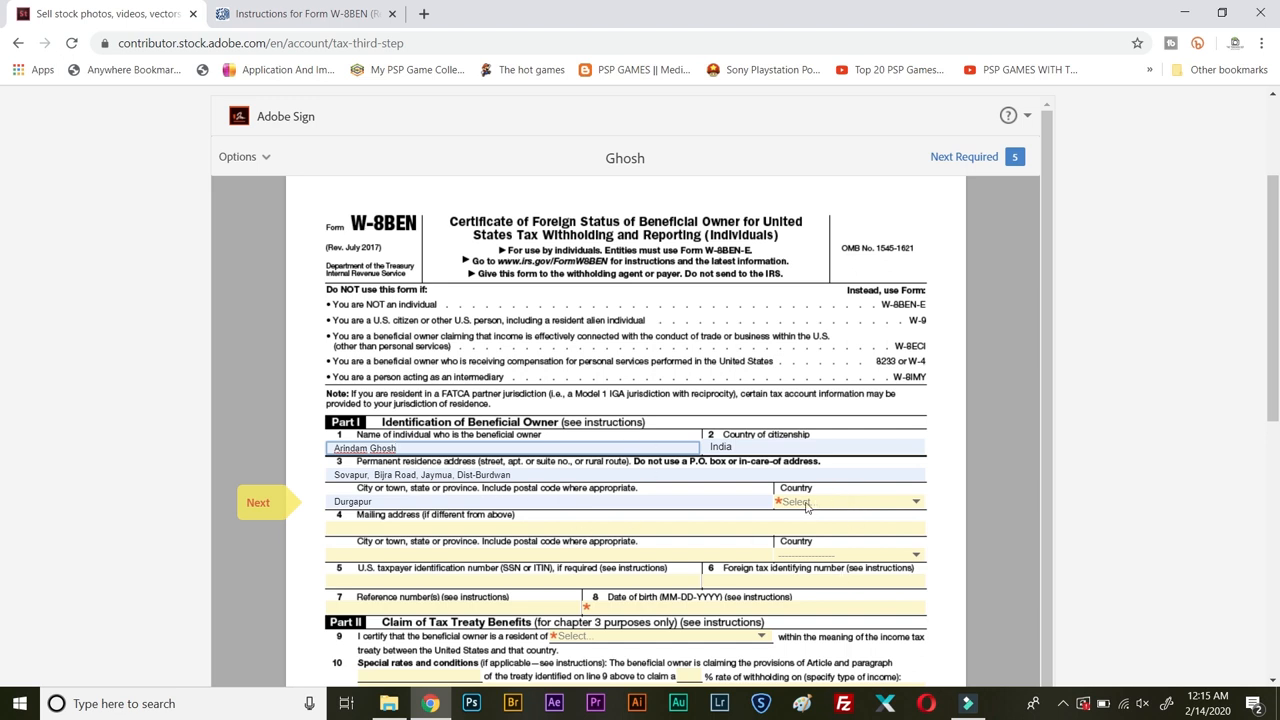
# - Select India as the permanent residence country, leaving four required fields
pyautogui.click(848, 500)
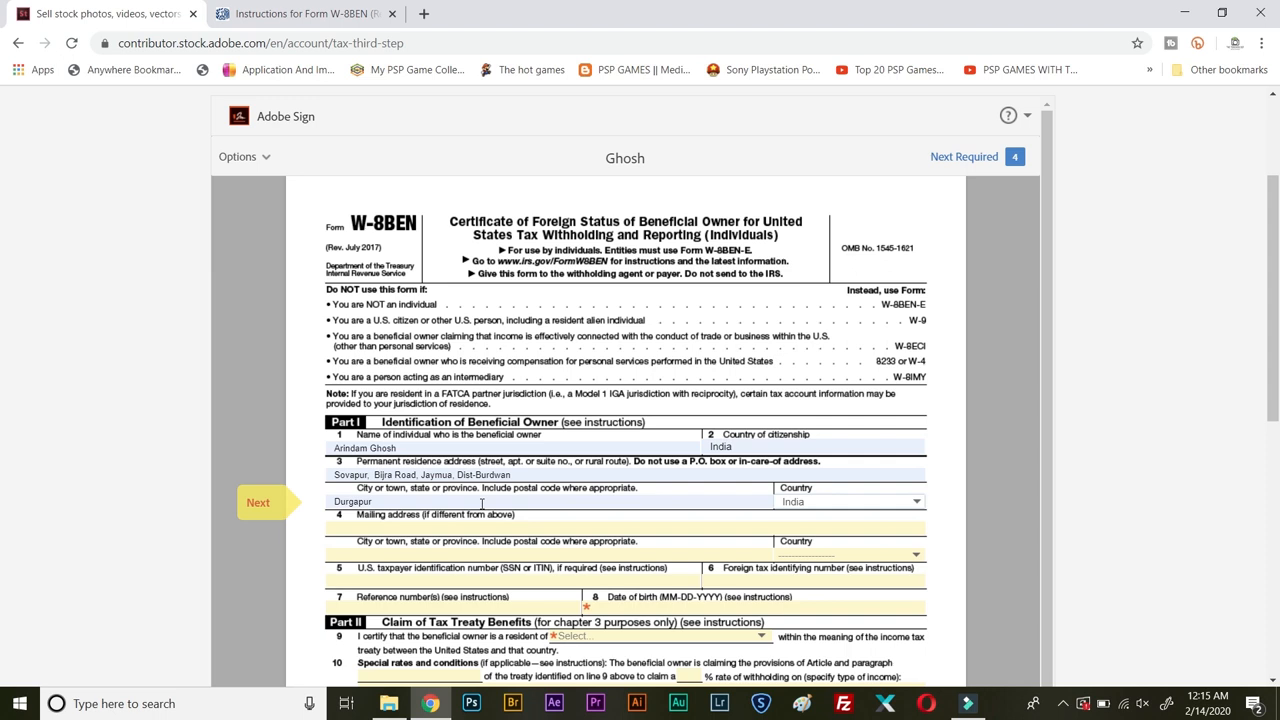
pyautogui.moveTo(708, 508)
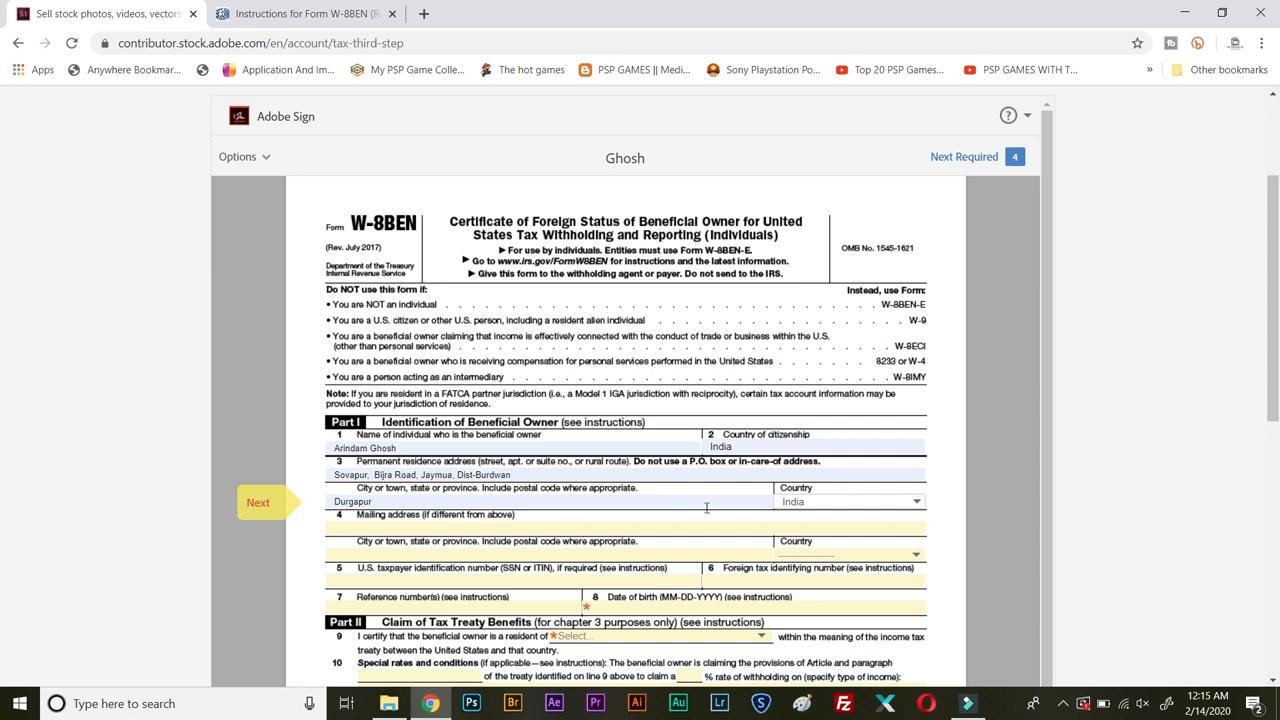
pyautogui.moveTo(952, 542)
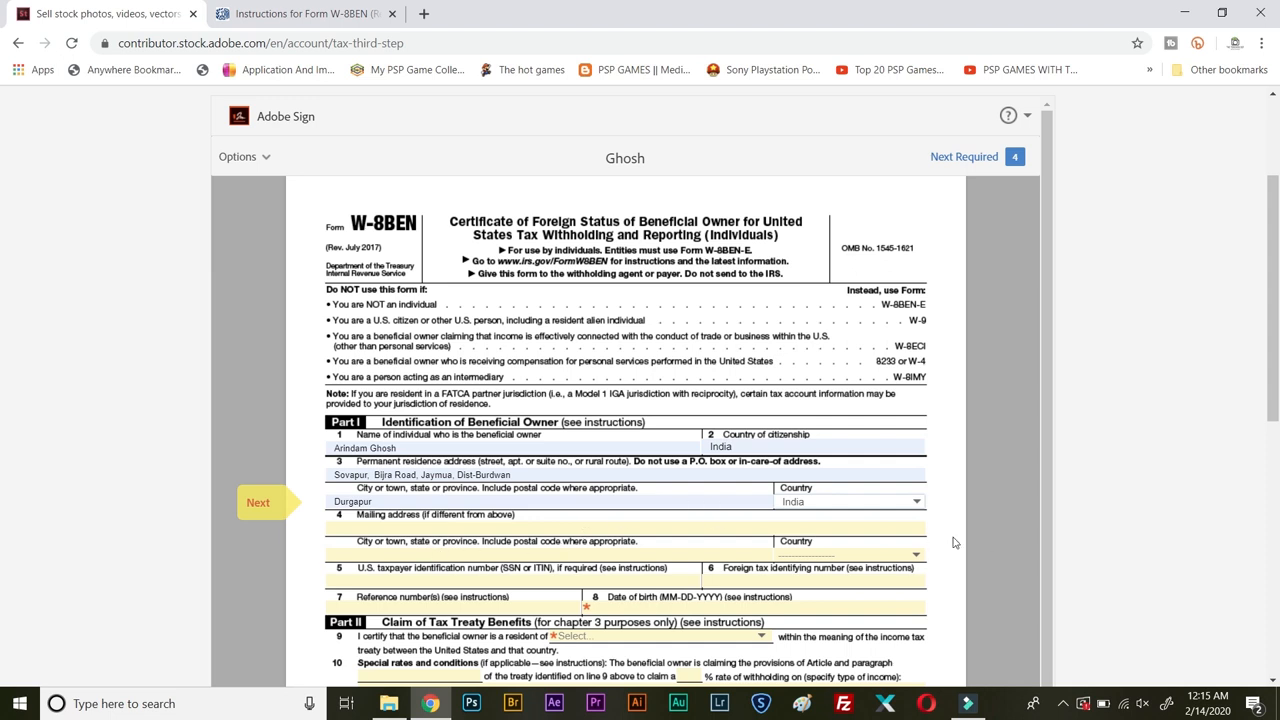
pyautogui.click(916, 554)
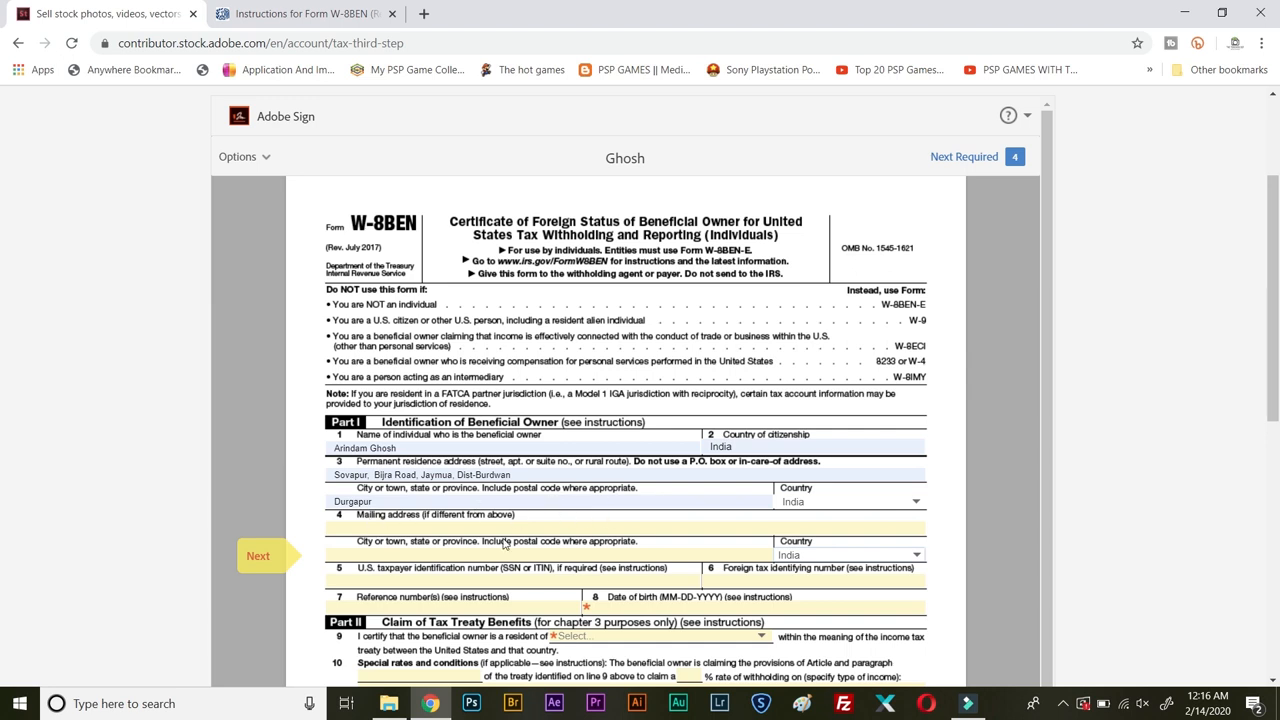
pyautogui.moveTo(744, 492)
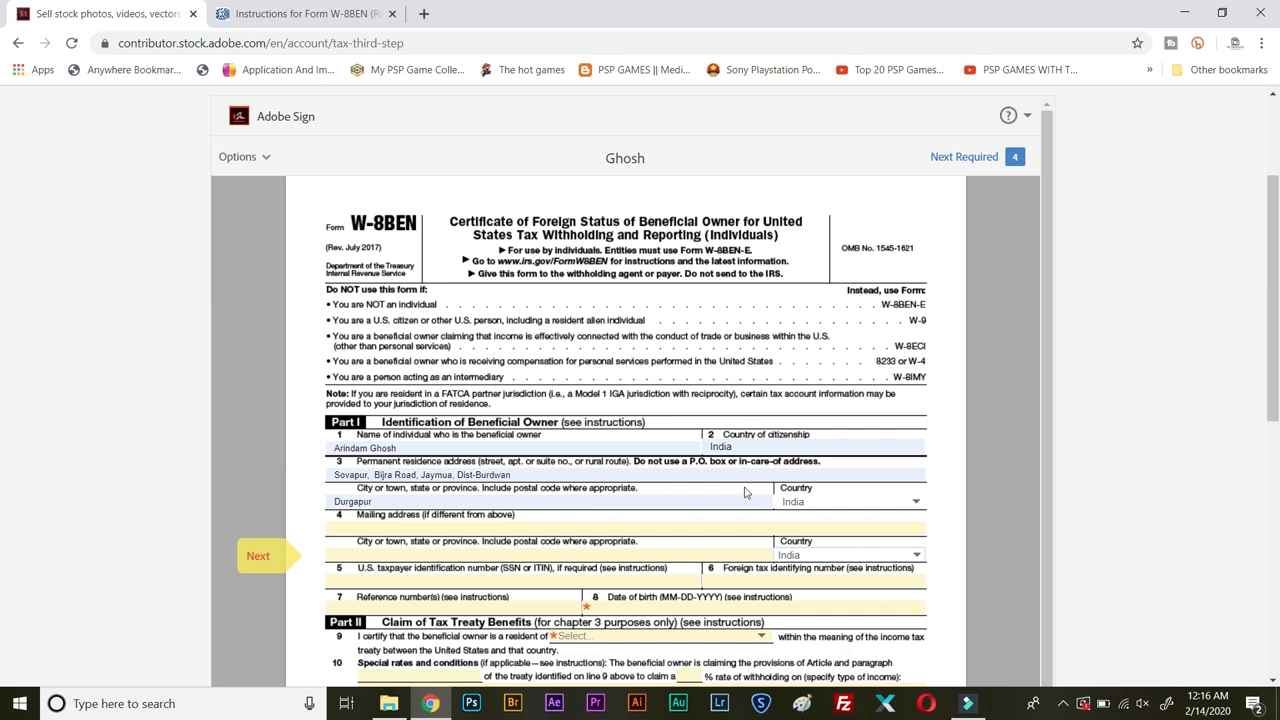
pyautogui.scroll(3)
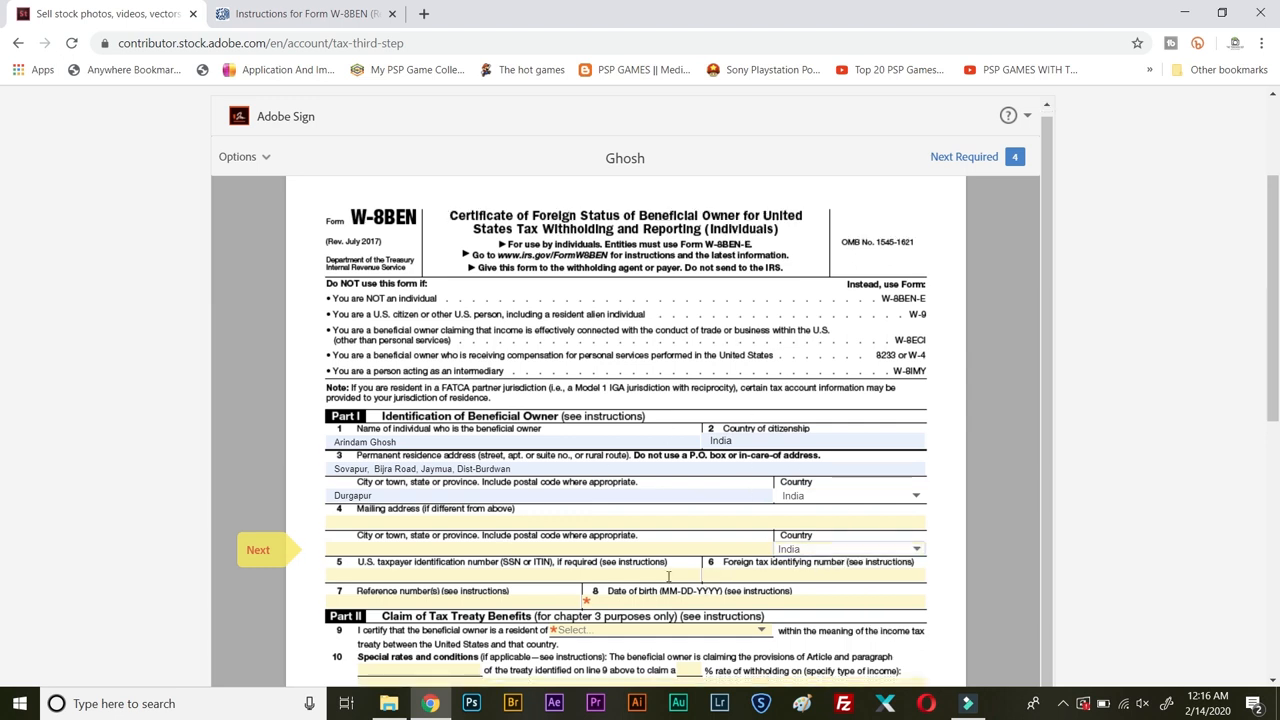
# - Enter 'ENTER PAN NUMBER GUIDE' in field 6, Foreign tax identifying number
pyautogui.click(816, 574)
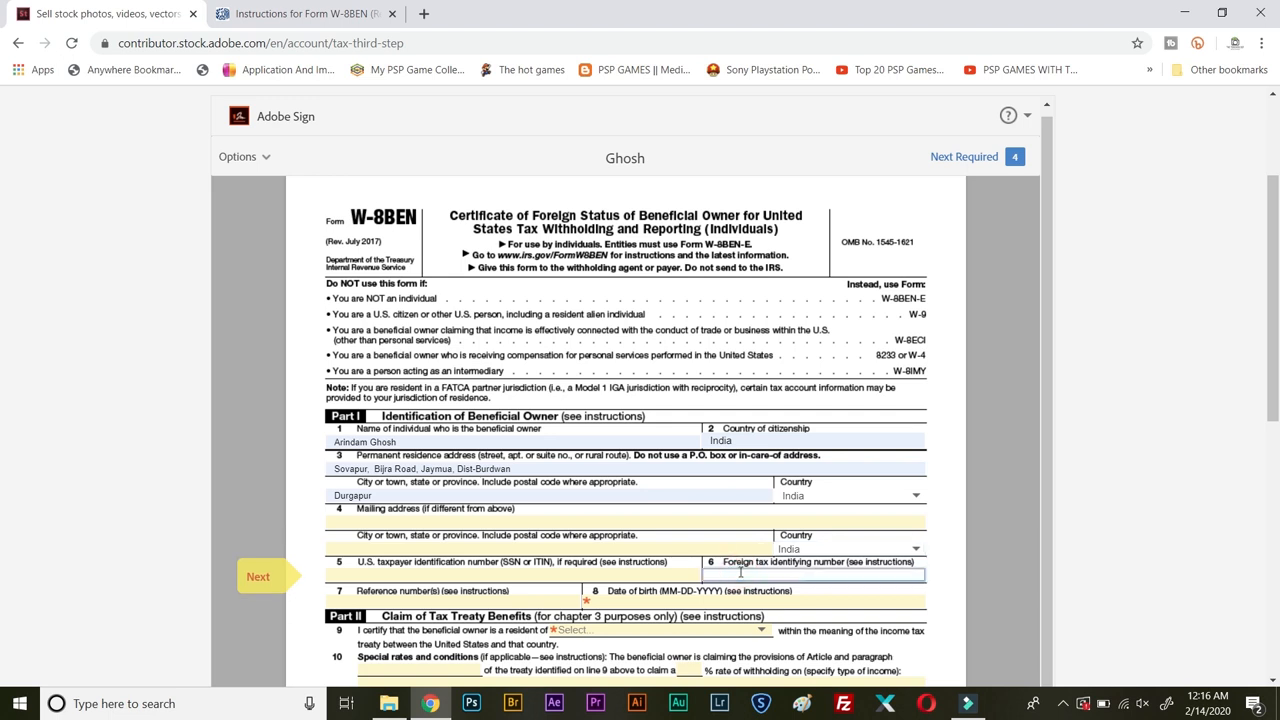
pyautogui.write('ENTE')
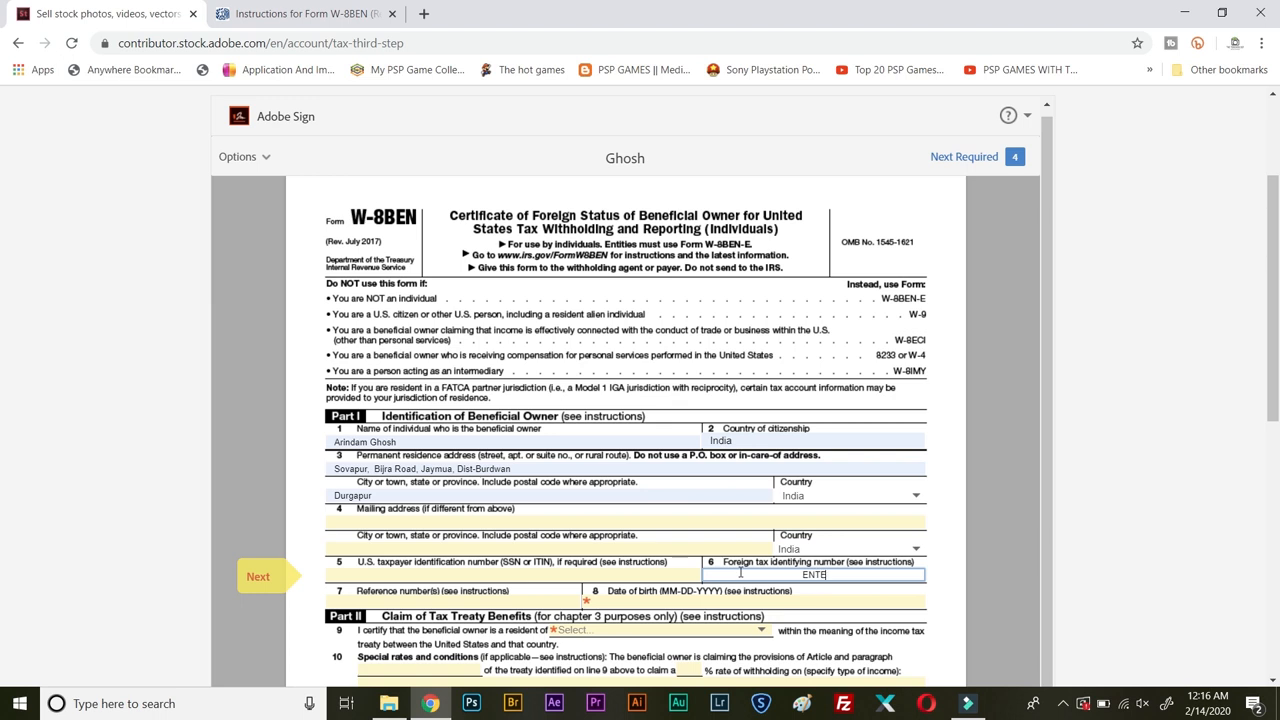
pyautogui.write('R PAN NUMBER')
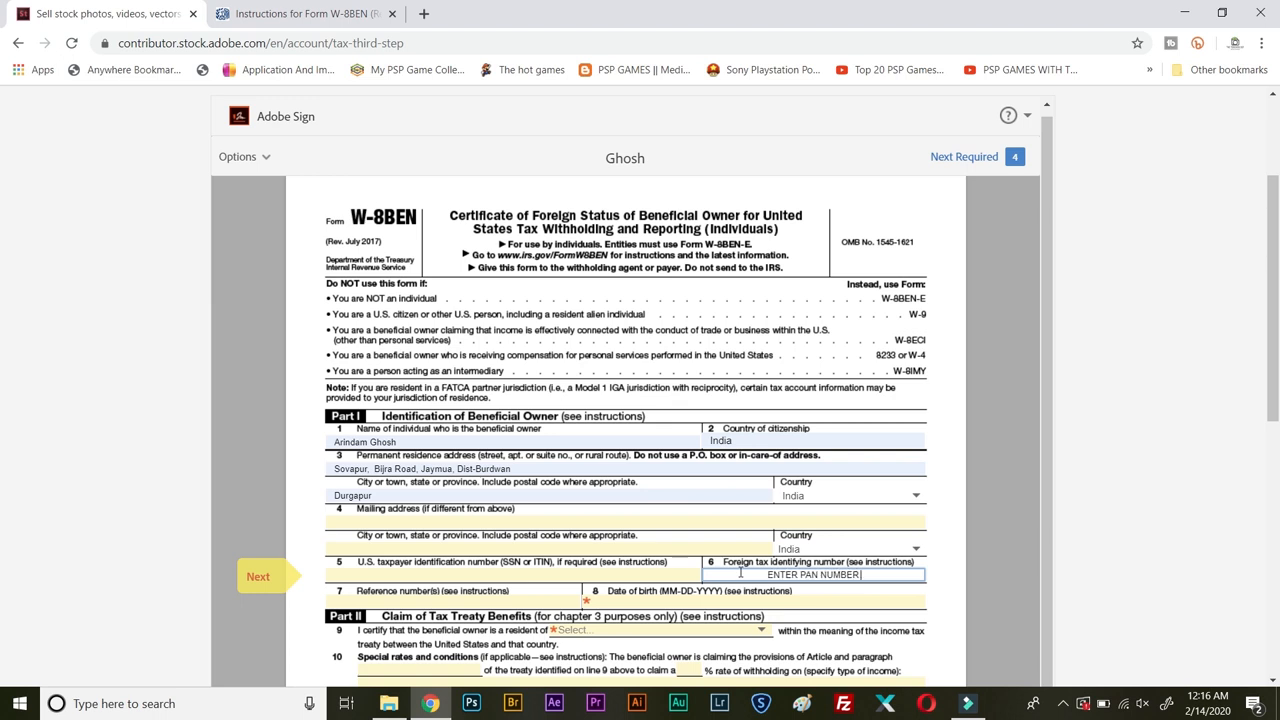
pyautogui.write('GUIDE')
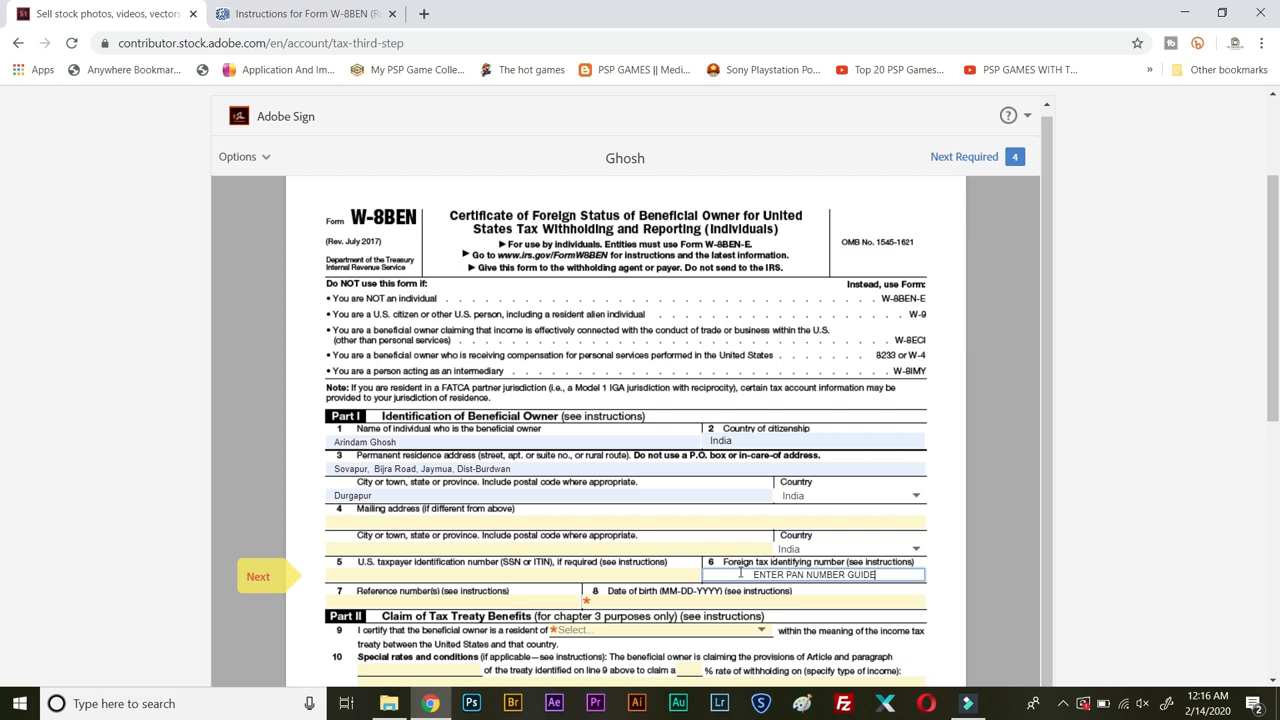
pyautogui.moveTo(1160, 536)
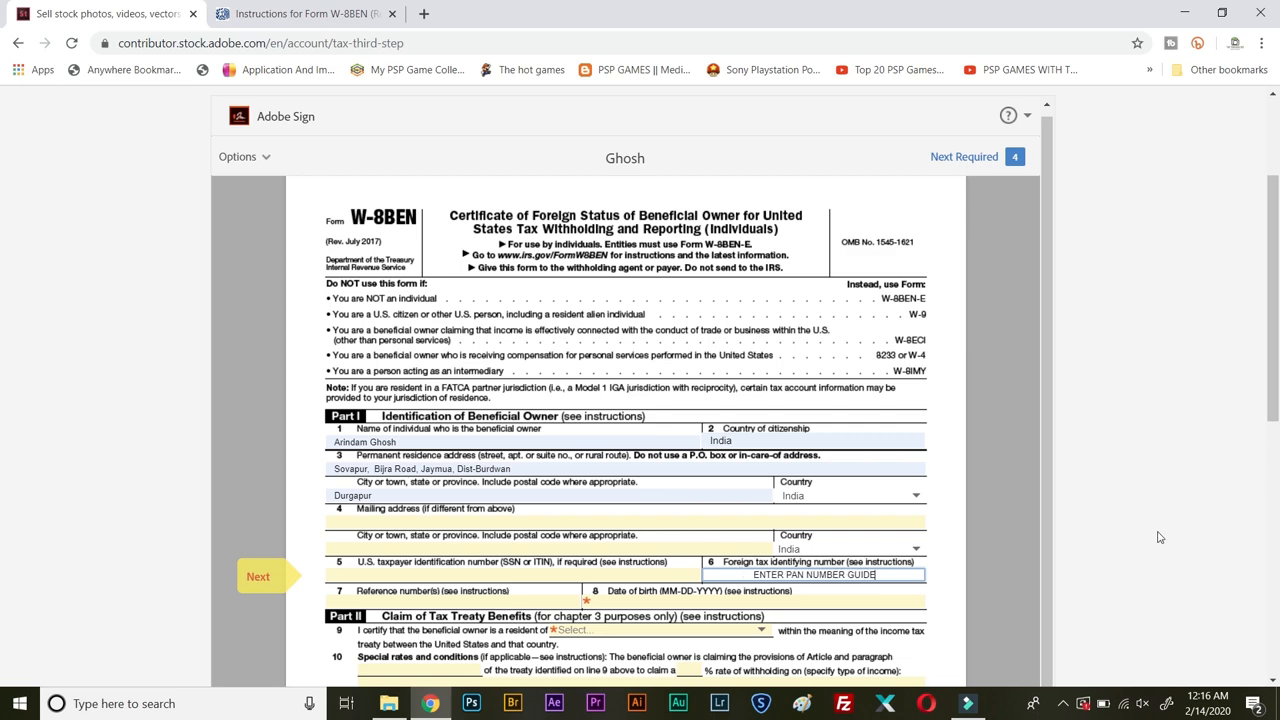